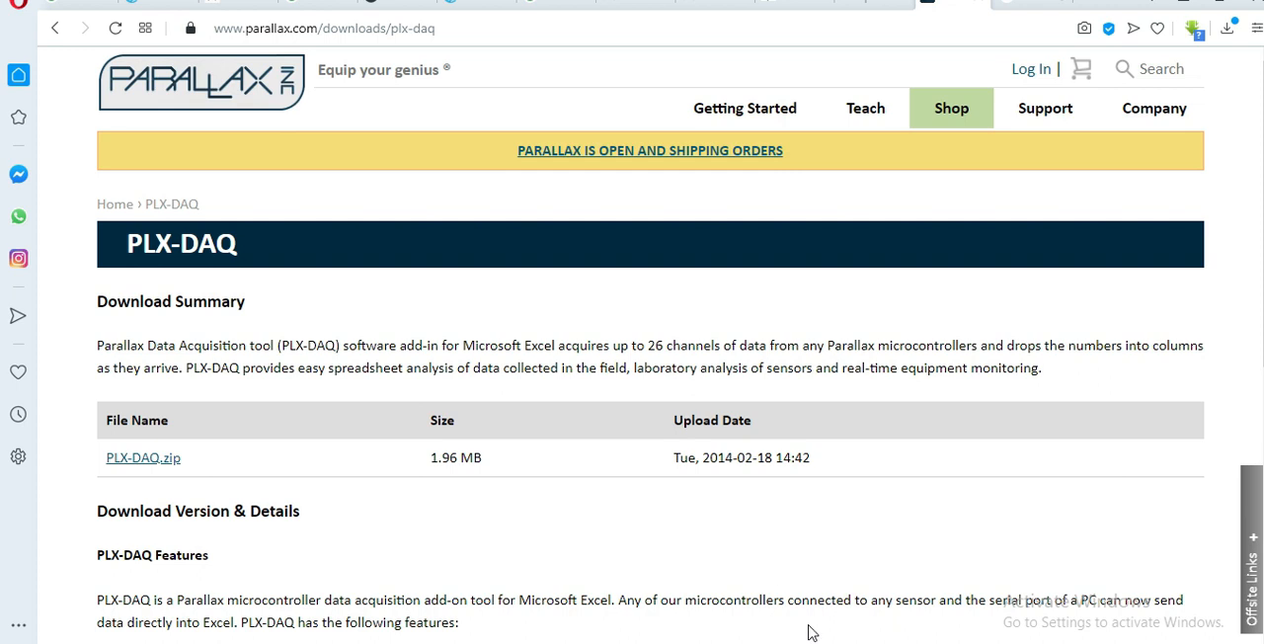
mouse_move(311, 64)
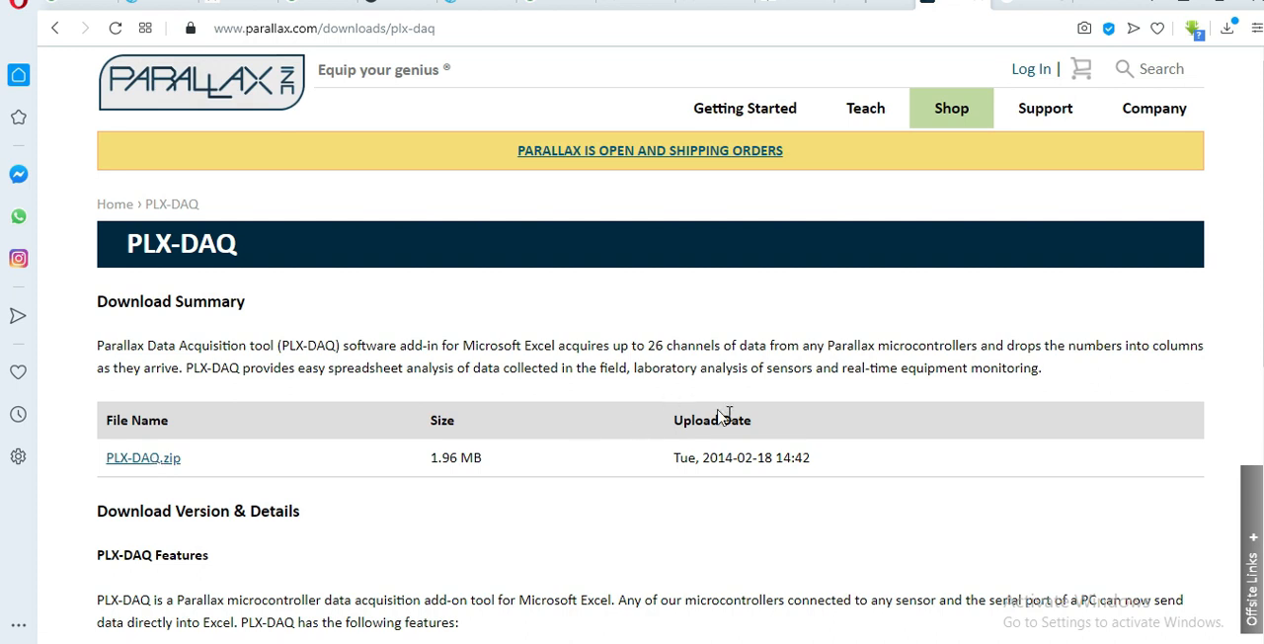
mouse_move(939, 511)
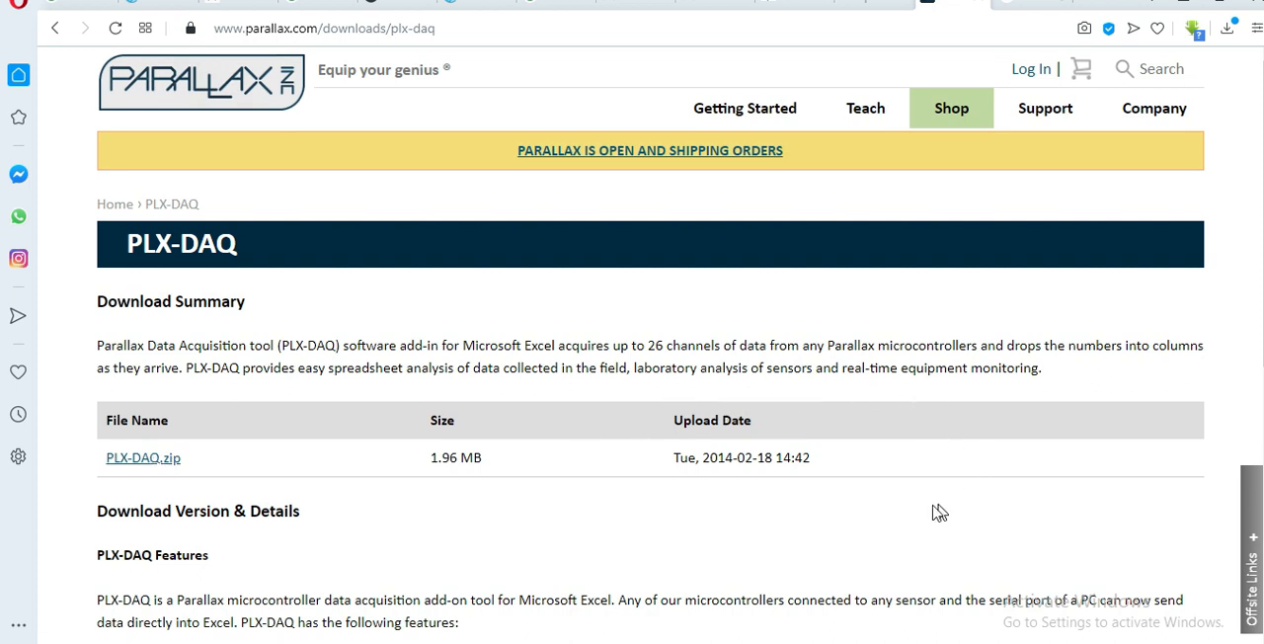
mouse_move(514, 511)
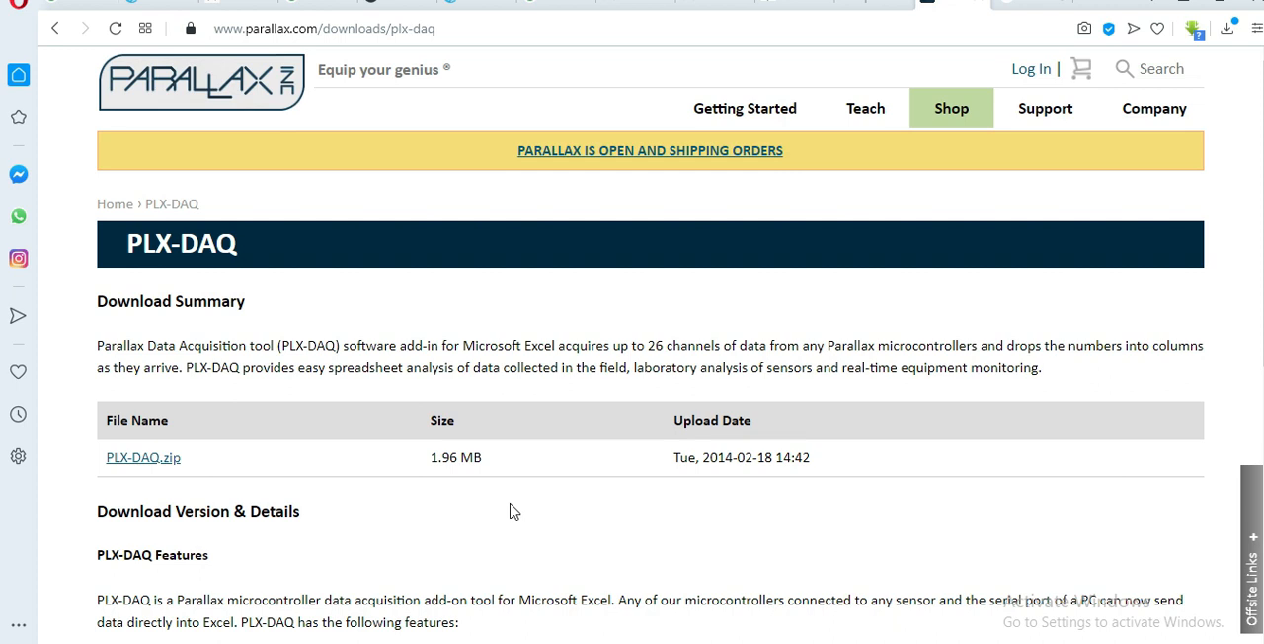
mouse_move(536, 472)
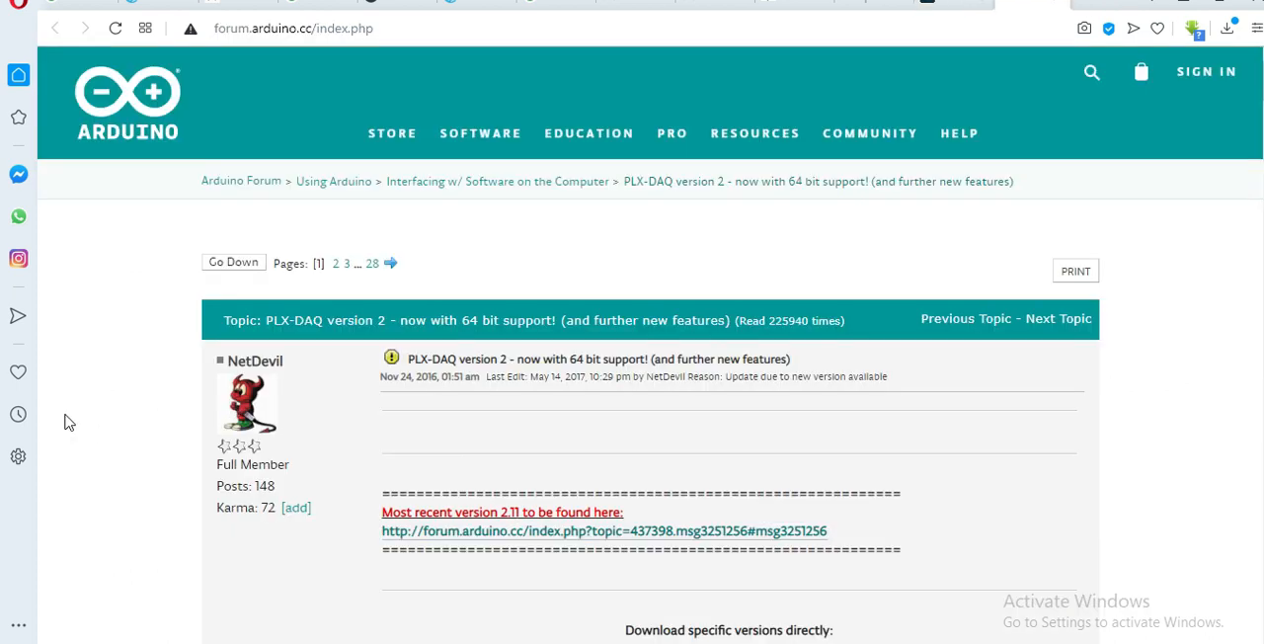
mouse_move(978, 393)
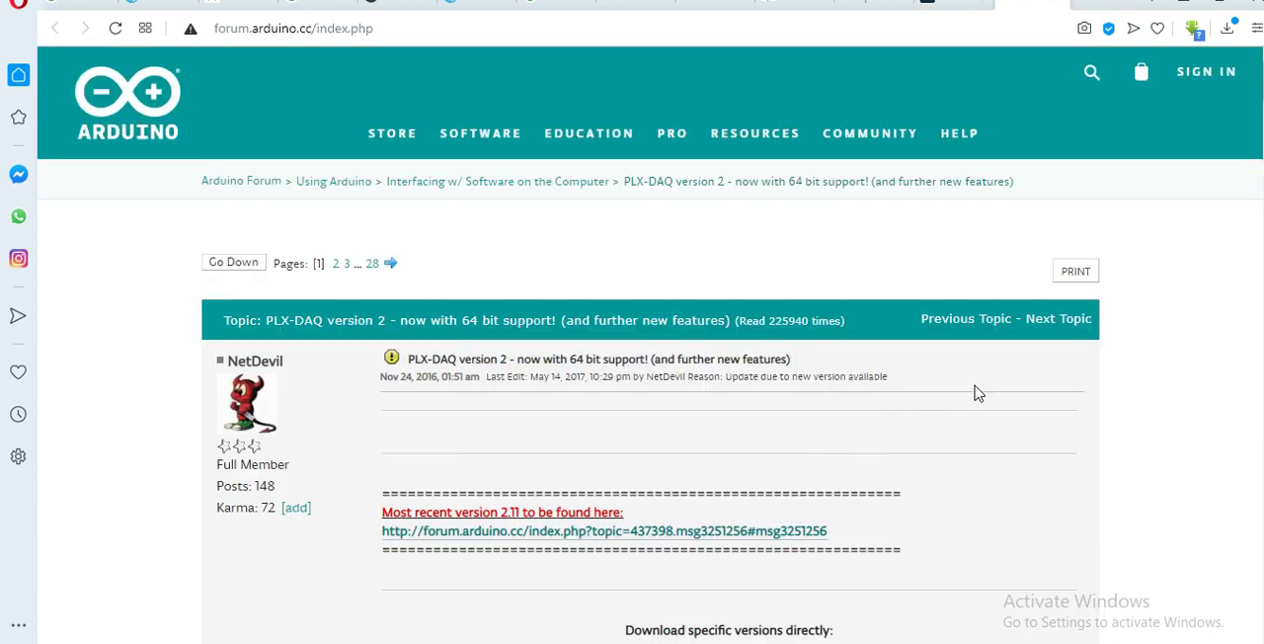
Scroll the PLX-DAQ version 2 forum thread to the download links for versions 2.0–2.11.
scroll("down", 3)
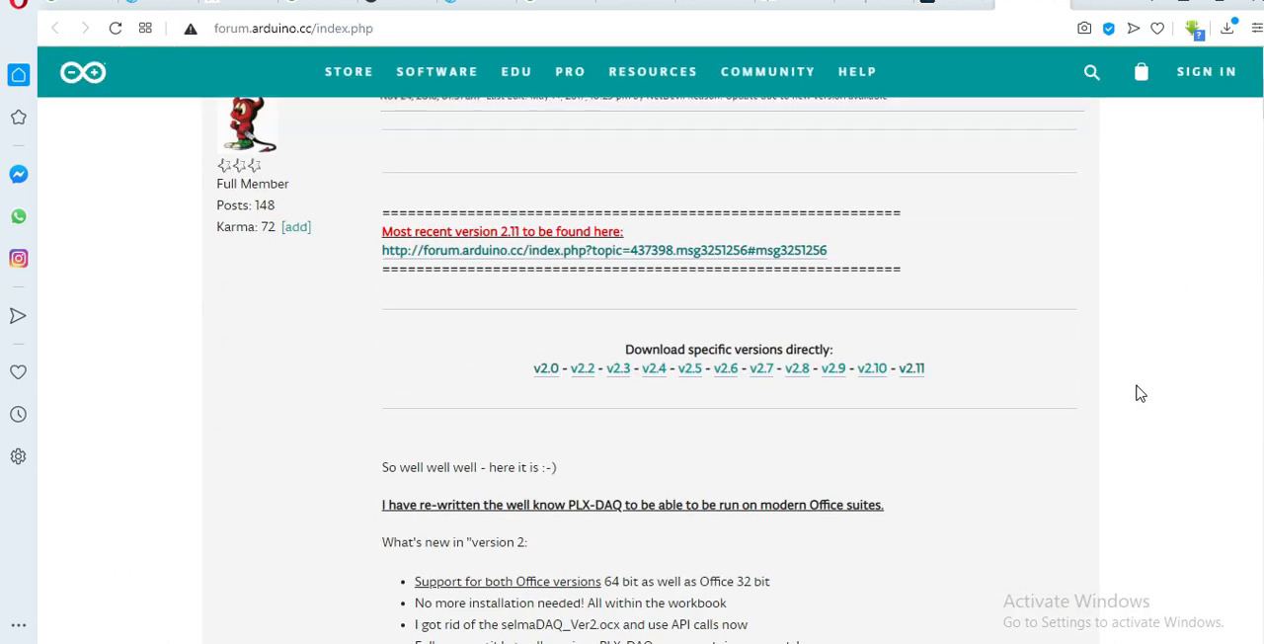
mouse_move(533, 397)
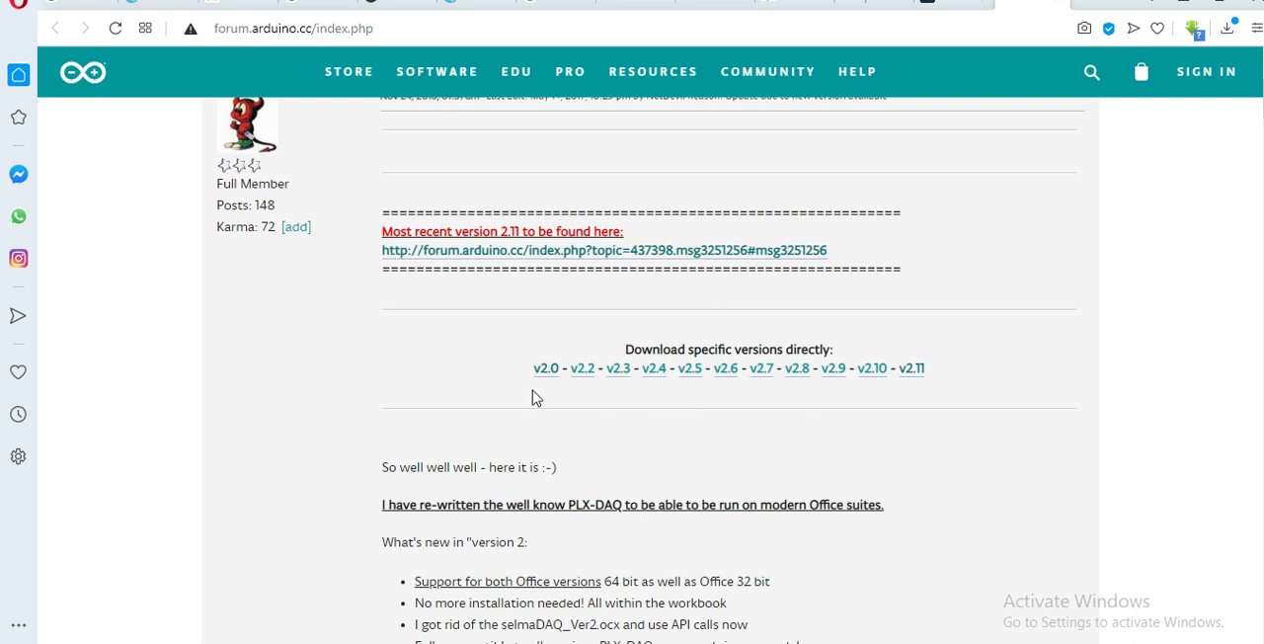
mouse_move(776, 385)
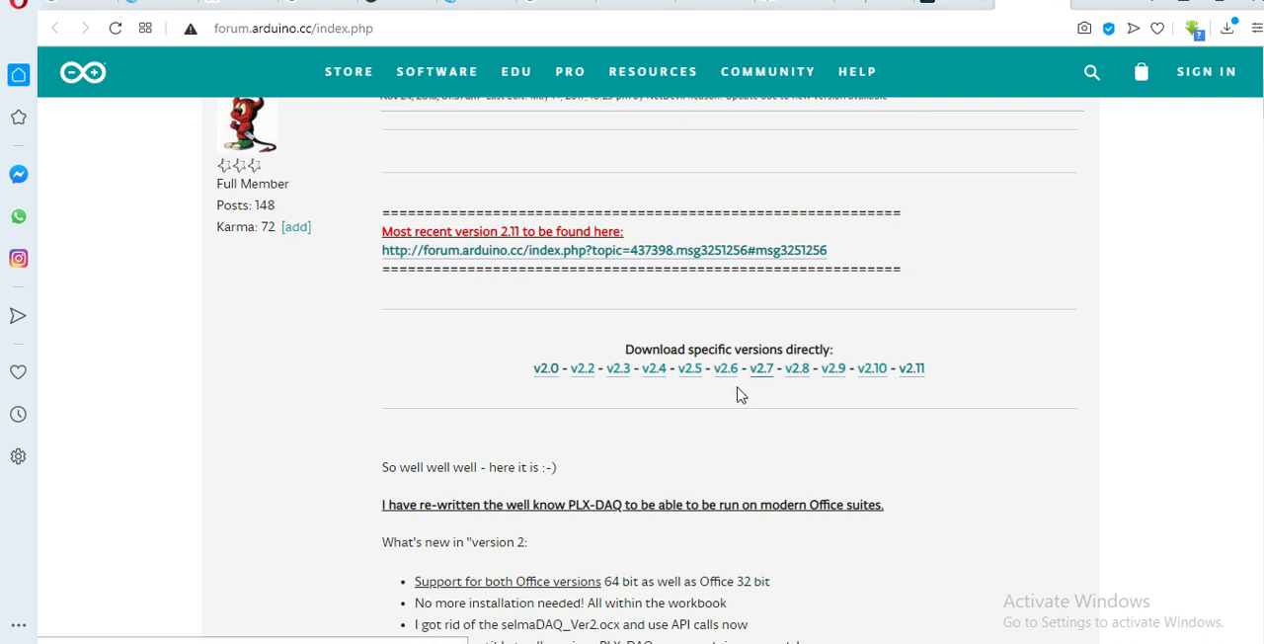
mouse_move(1011, 370)
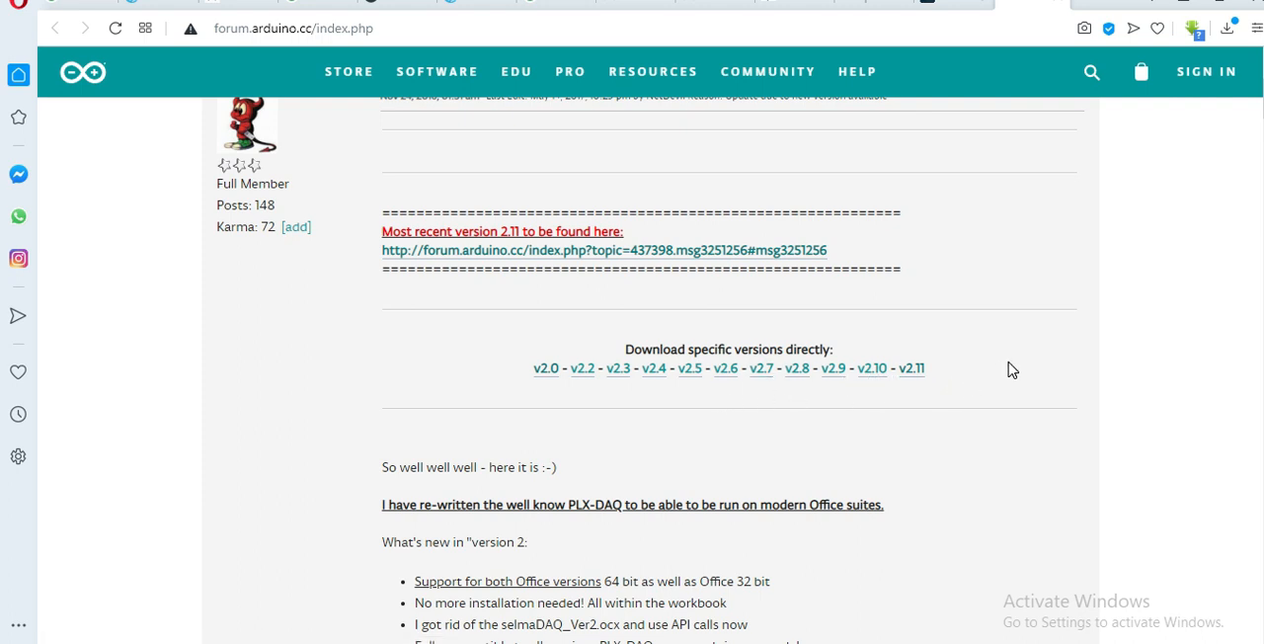
mouse_move(374, 384)
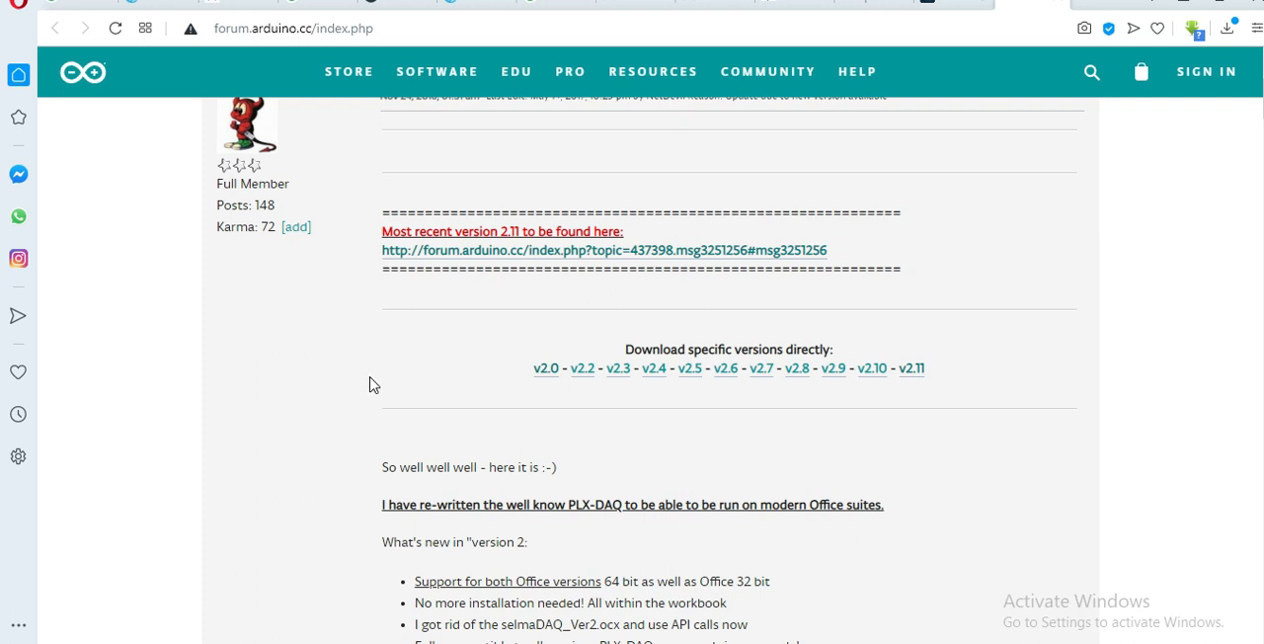
mouse_move(392, 398)
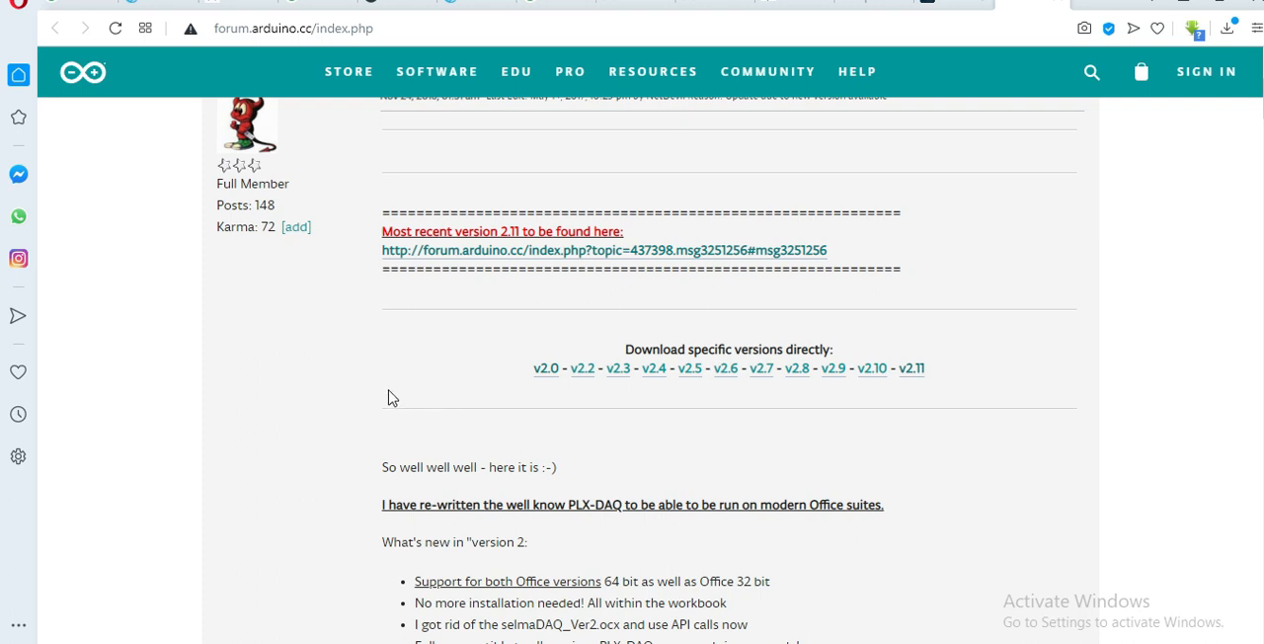
mouse_move(744, 392)
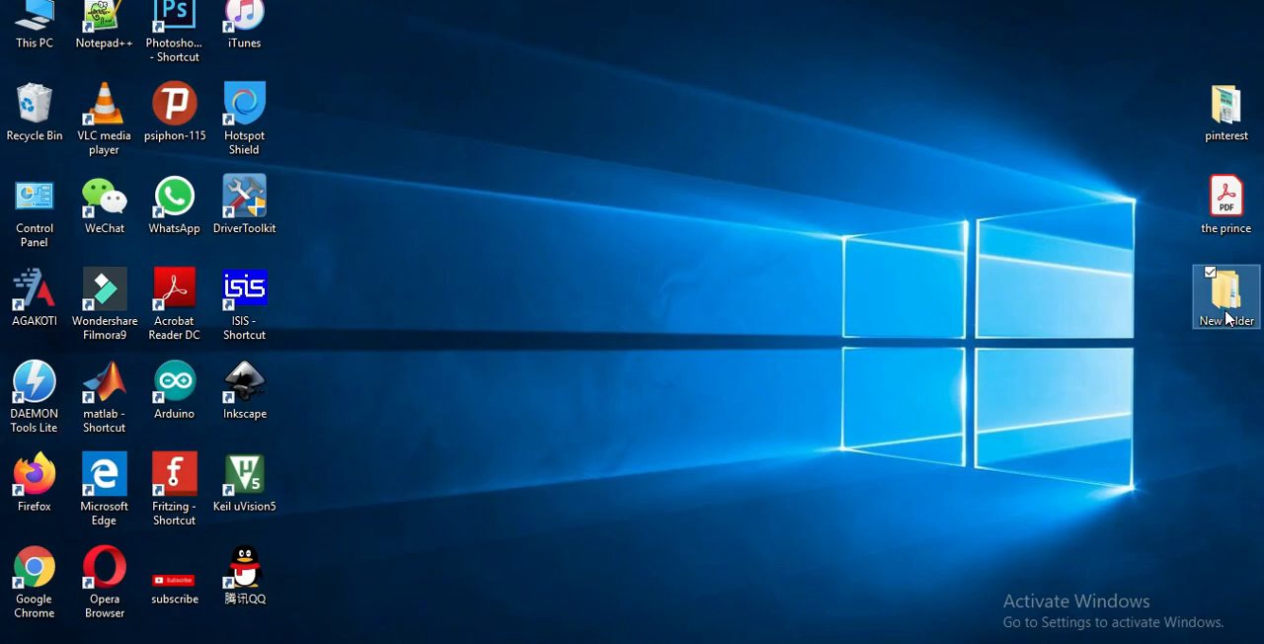
Extract PLX-DAQ.zip in New folder and select plx_daq_install in the extracted folder.
double_click(1225, 295)
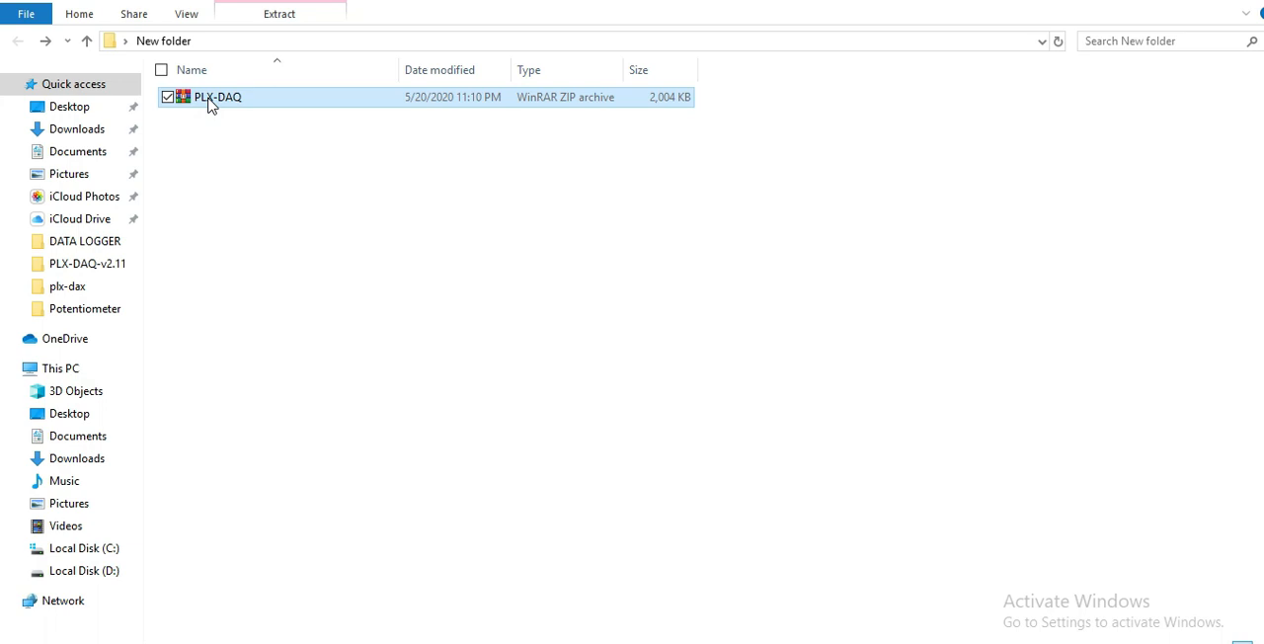
double_click(217, 97)
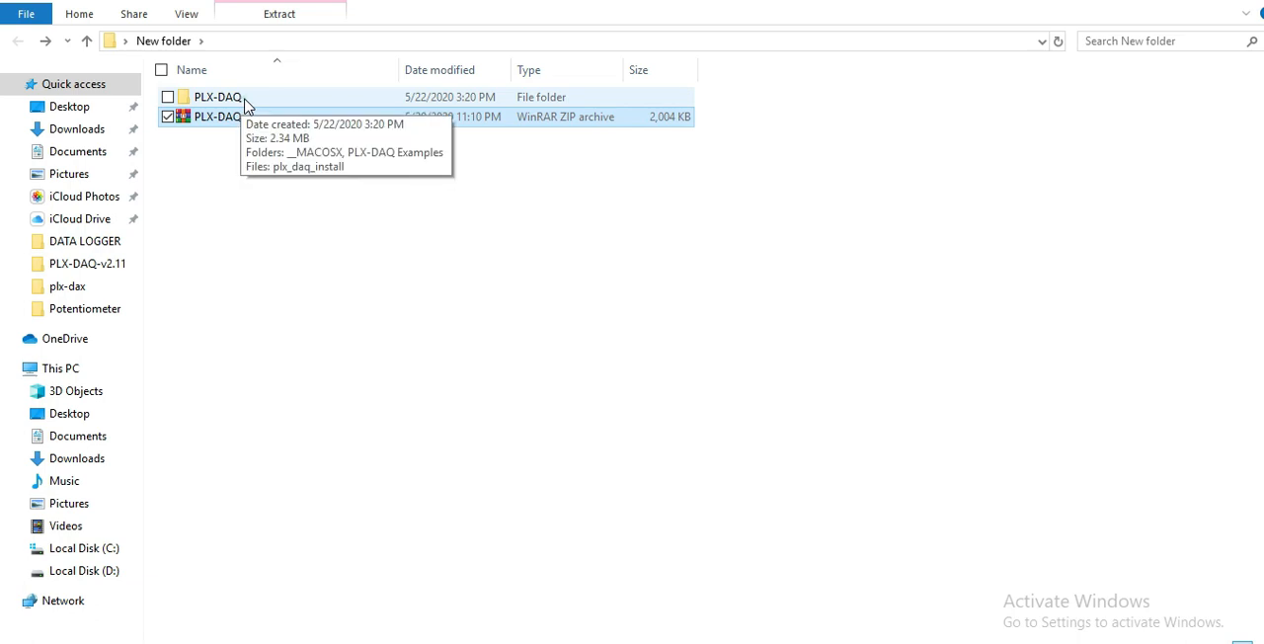
double_click(216, 96)
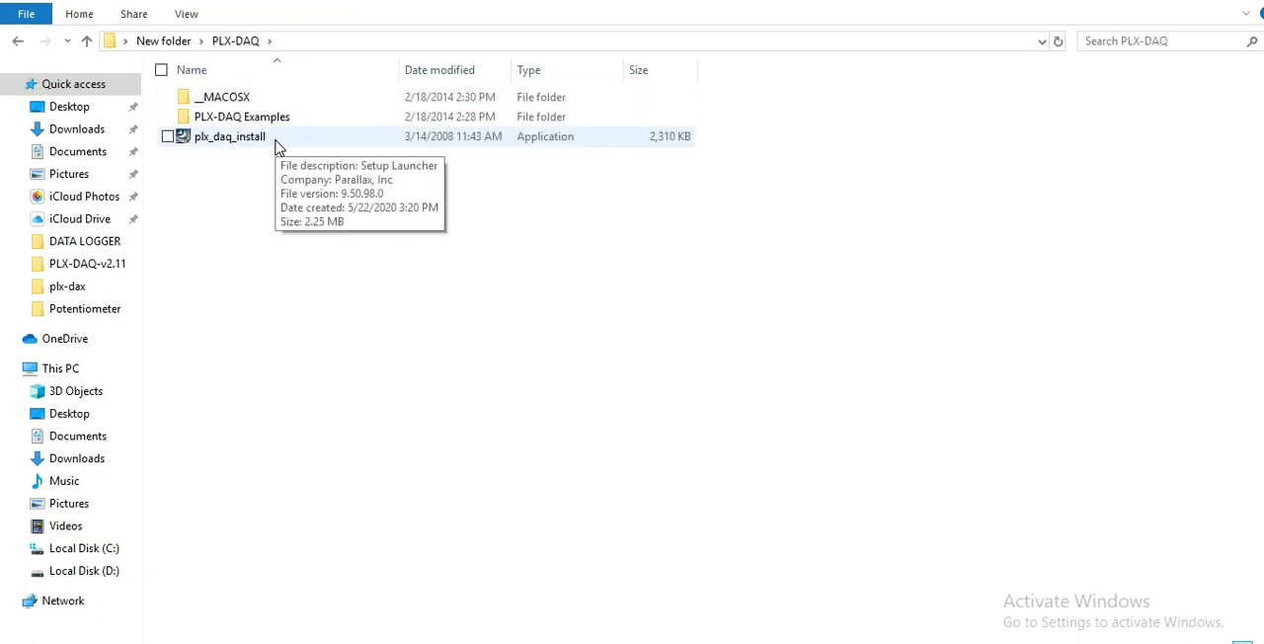
left_click(229, 137)
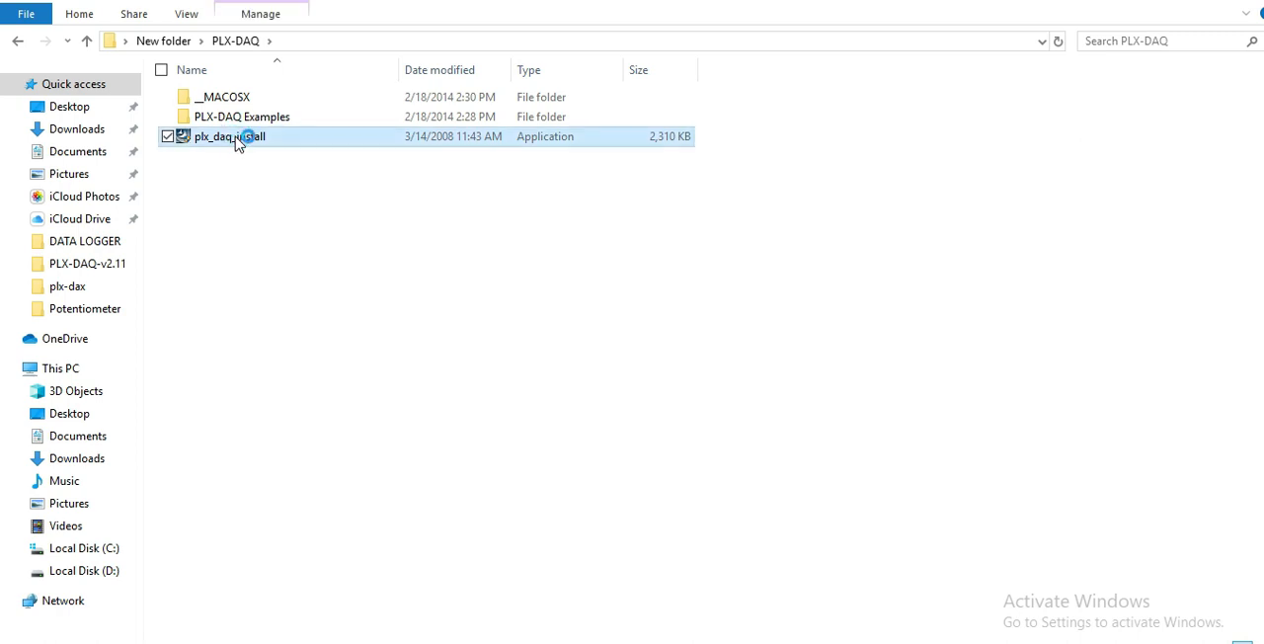
Run plx_daq_install with user name 'mytectutor' and finish the wizard.
double_click(229, 136)
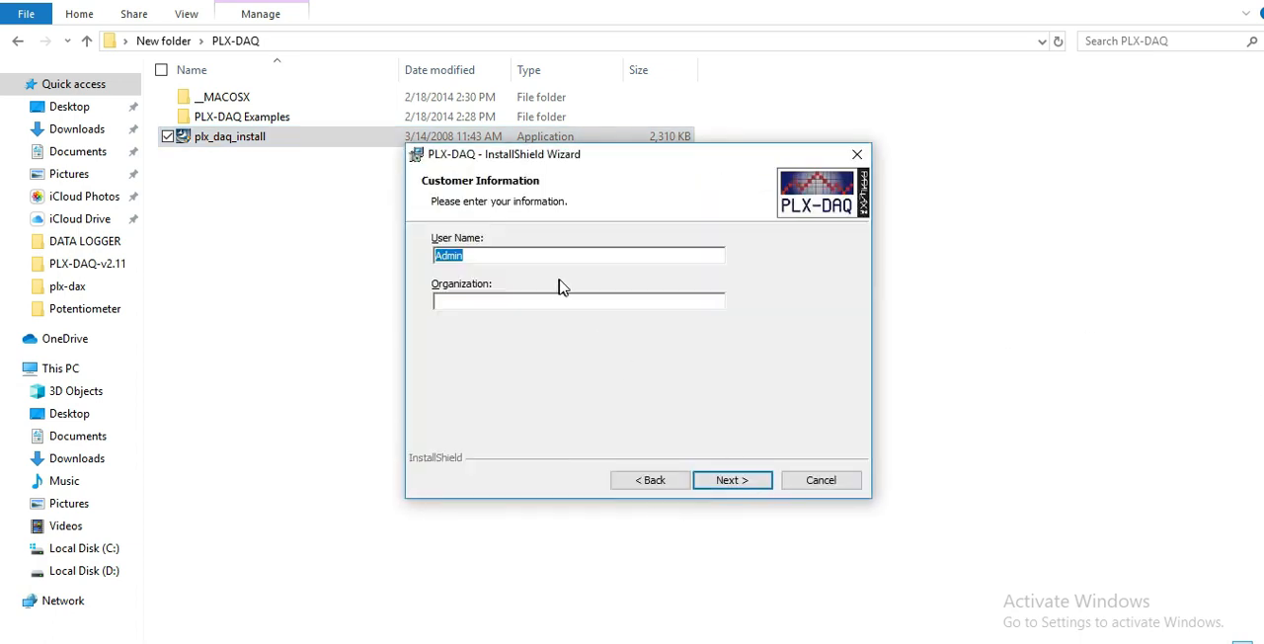
type("mytectutor")
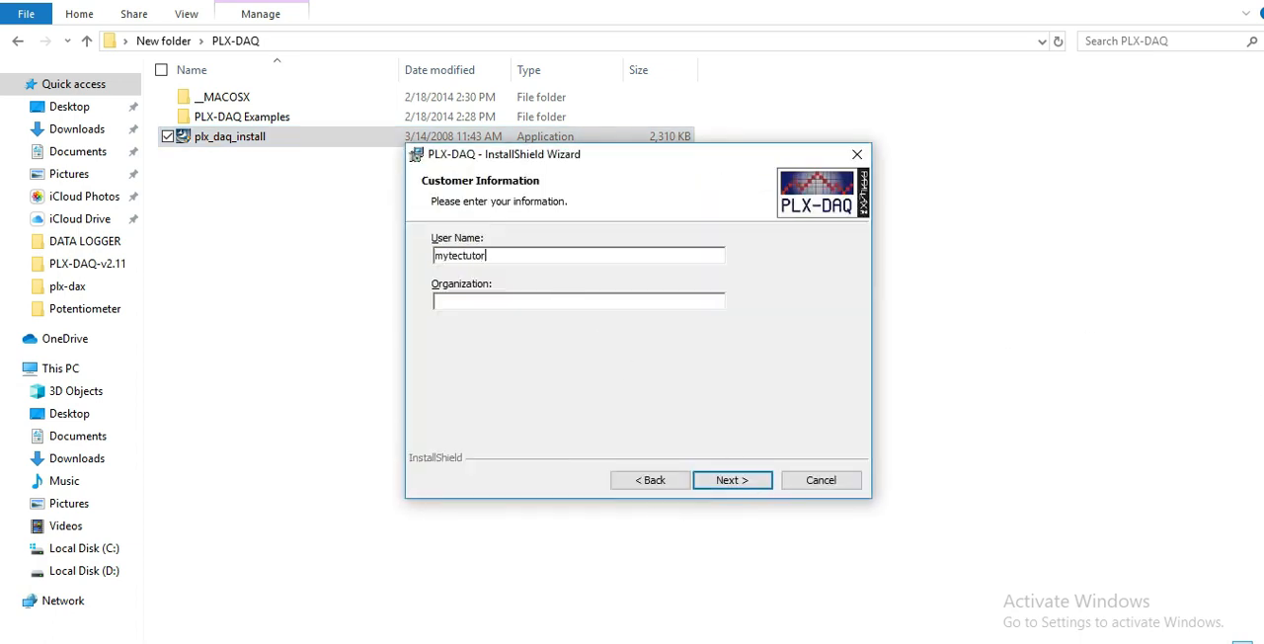
left_click(732, 480)
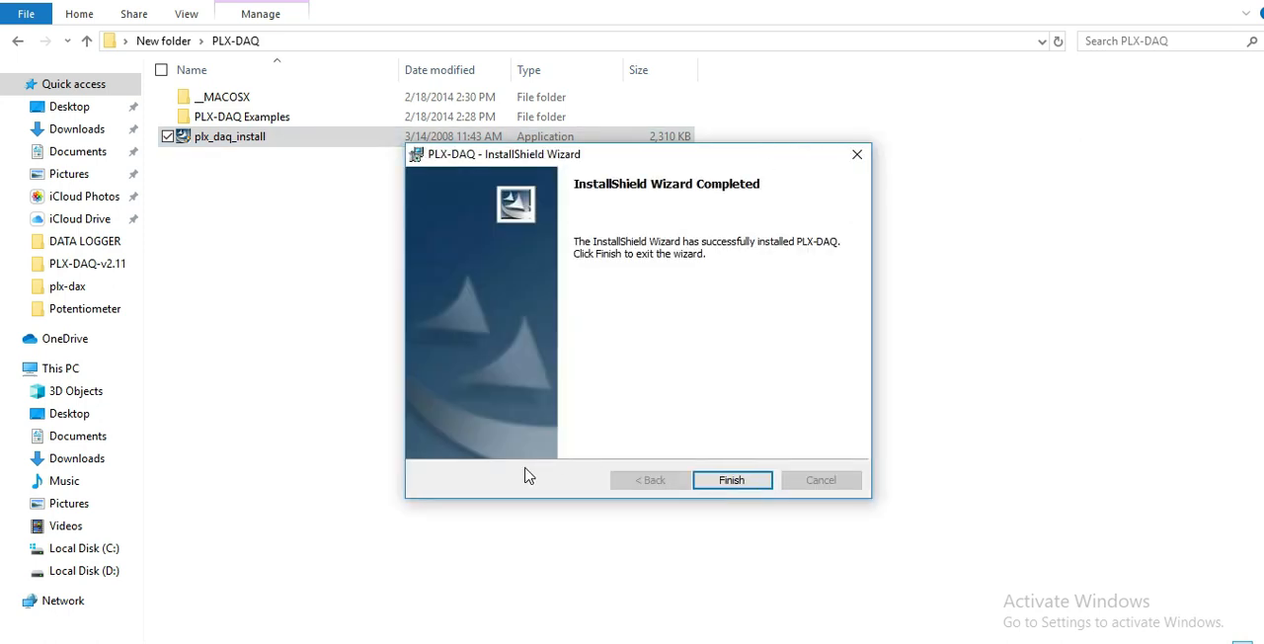
left_click(732, 479)
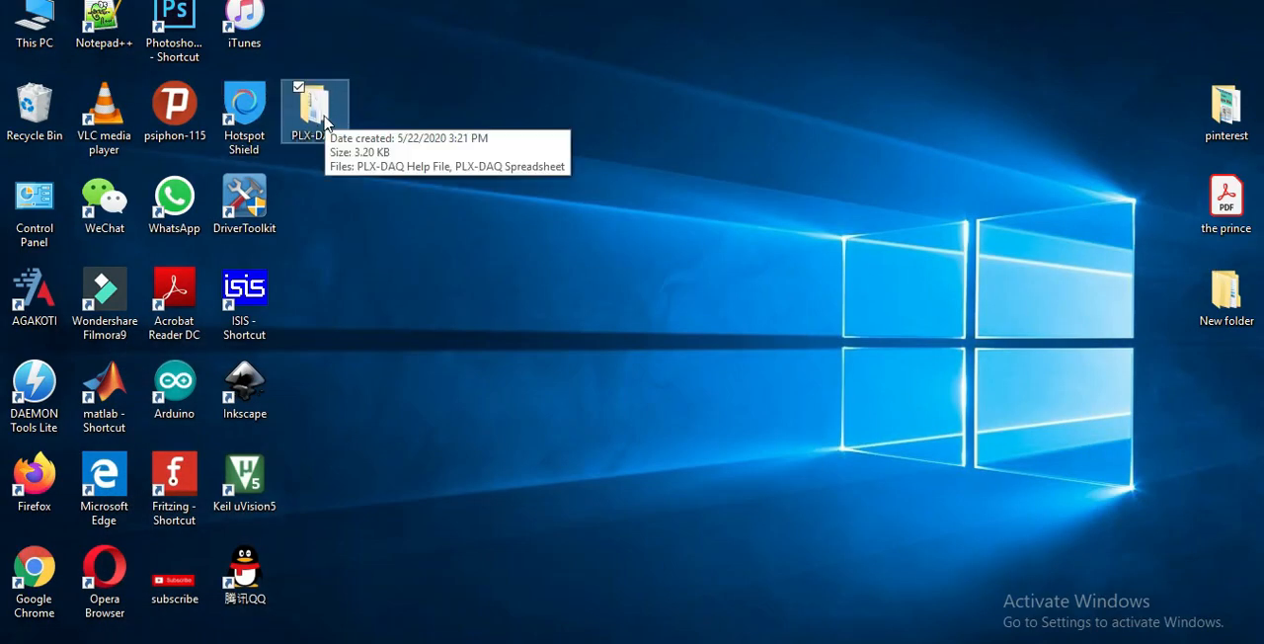
Open the desktop PLX-DAQ folder listing the help file and spreadsheet.
double_click(315, 107)
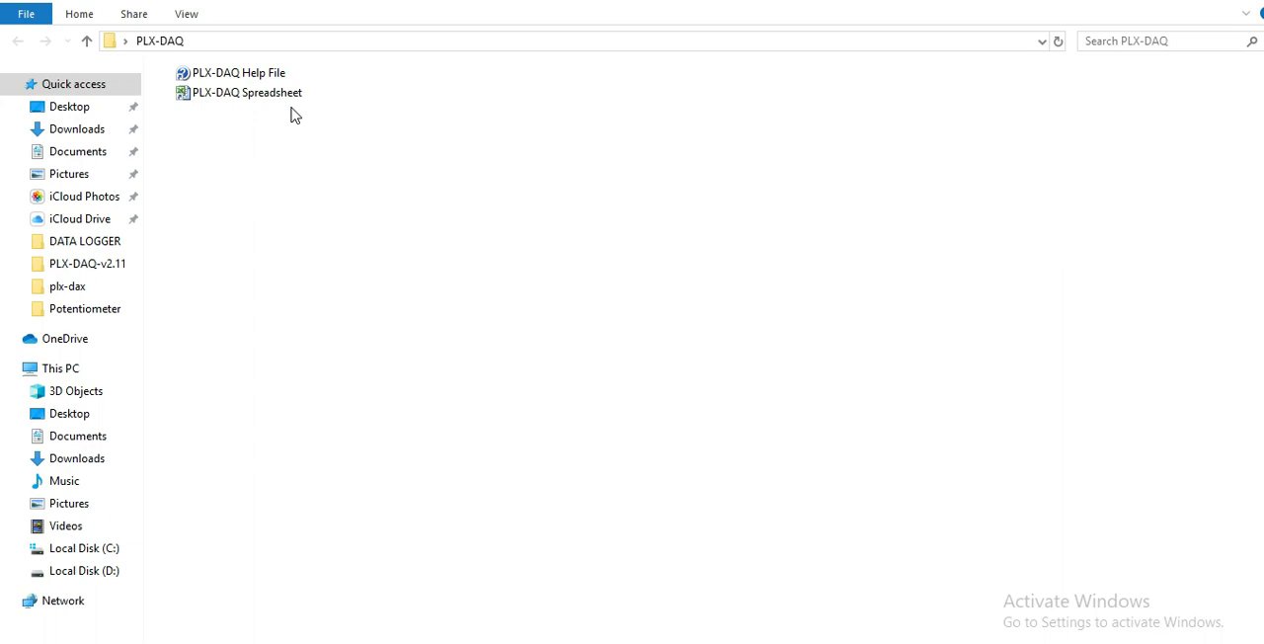
mouse_move(246, 92)
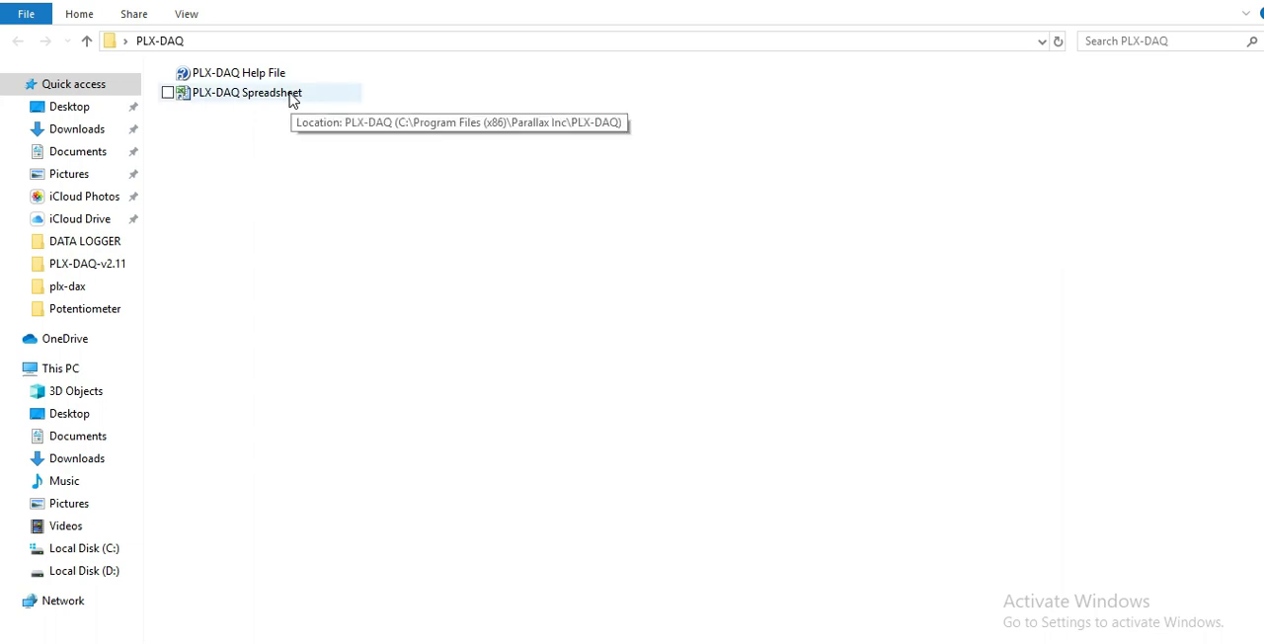
mouse_move(258, 102)
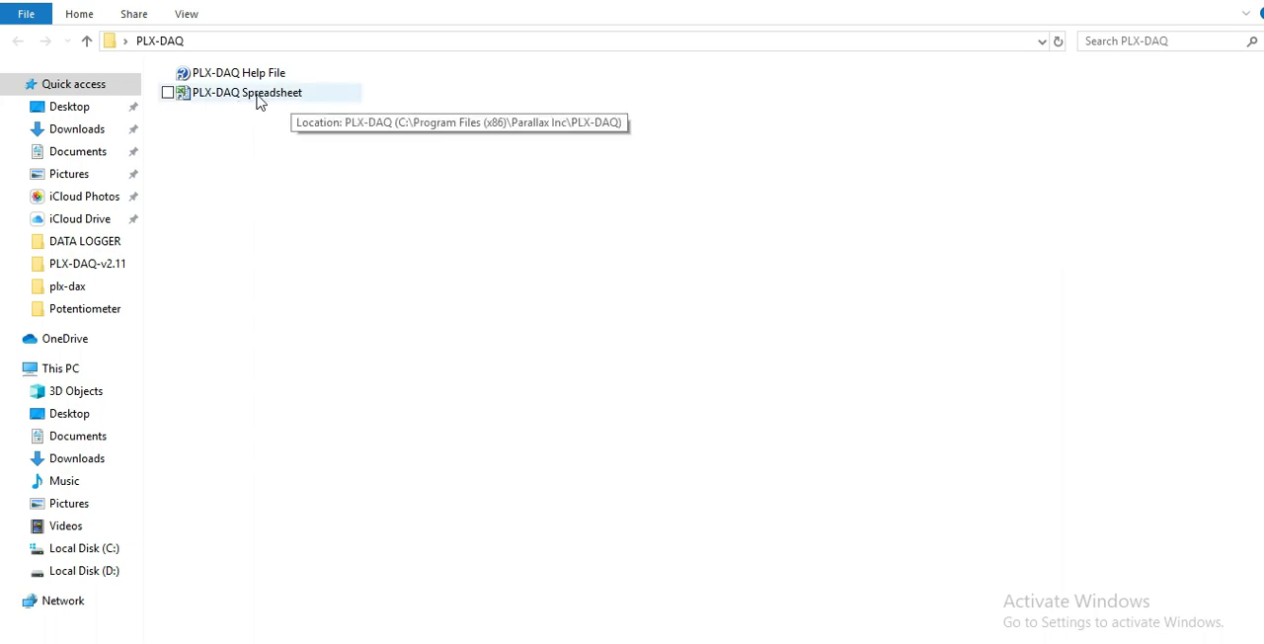
Open PLX-DAQ Spreadsheet and allow its ActiveX controls to load the control panel.
double_click(245, 91)
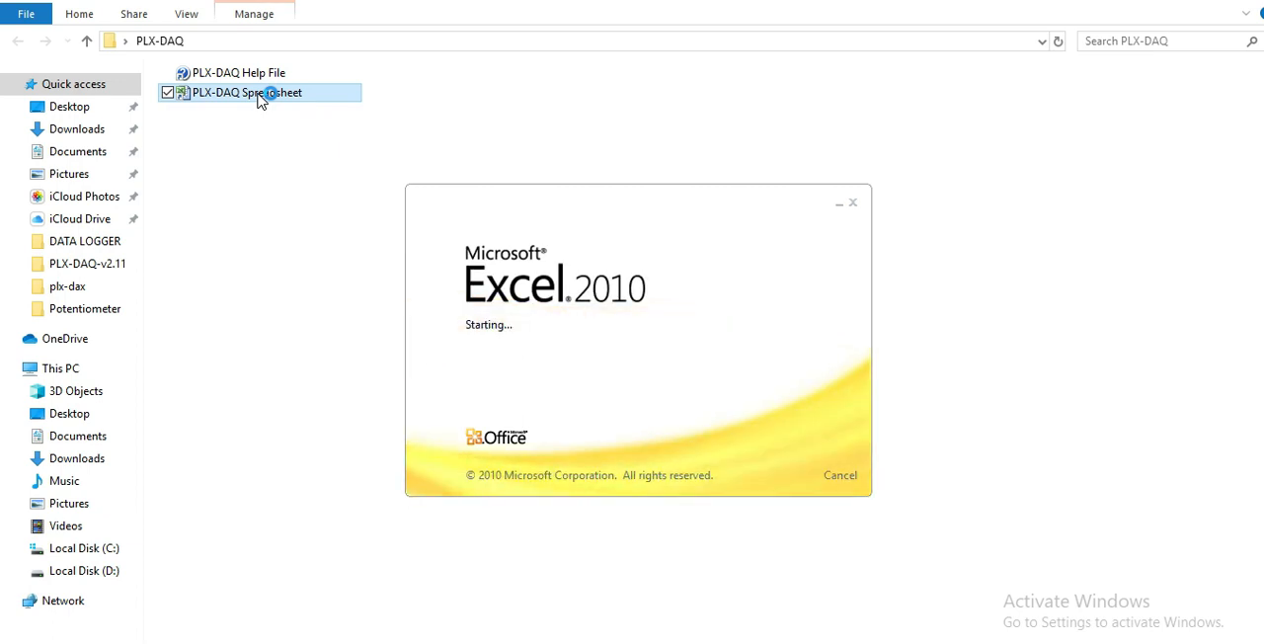
double_click(258, 92)
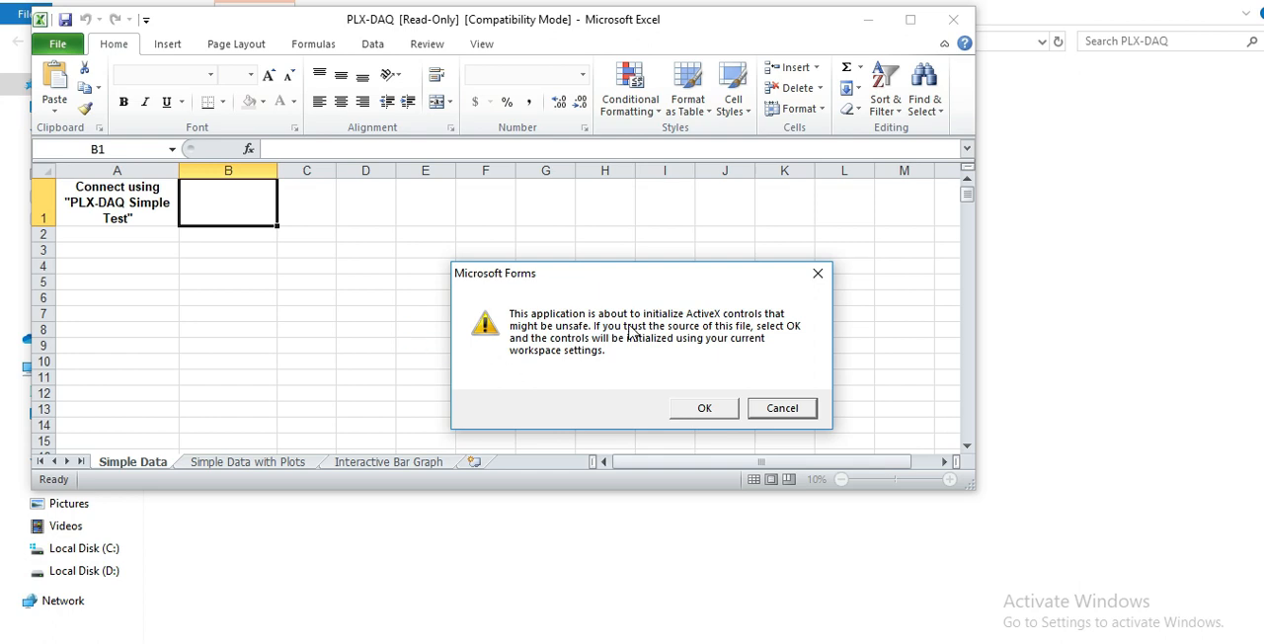
mouse_move(651, 303)
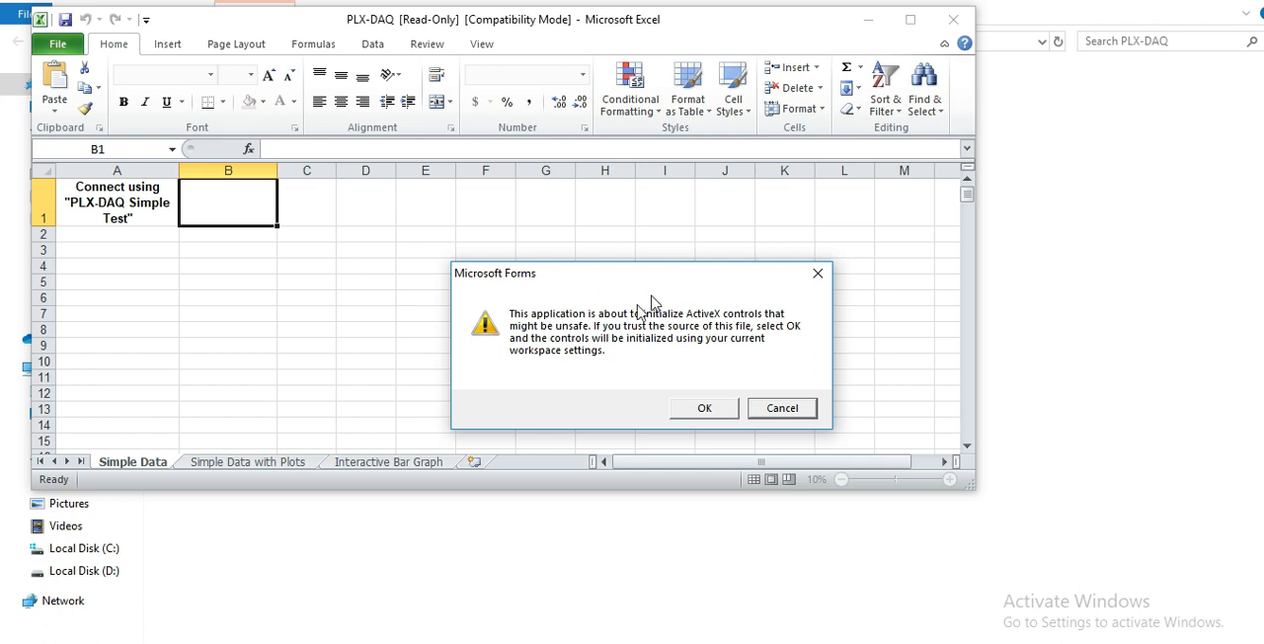
mouse_move(706, 321)
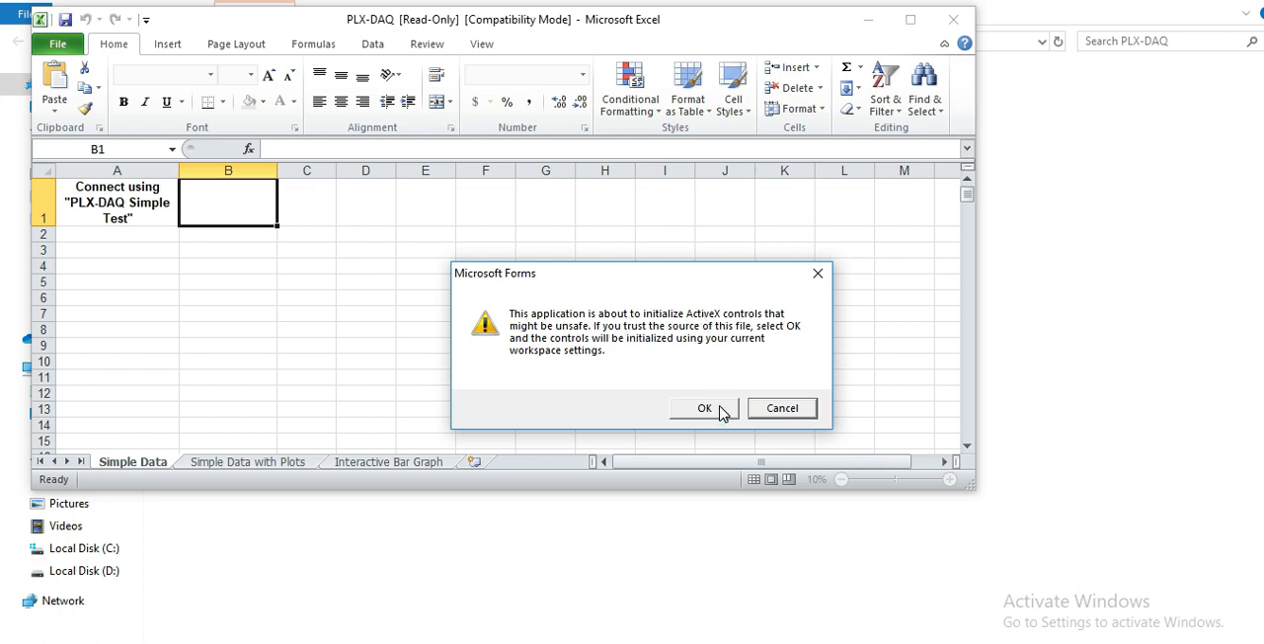
left_click(704, 408)
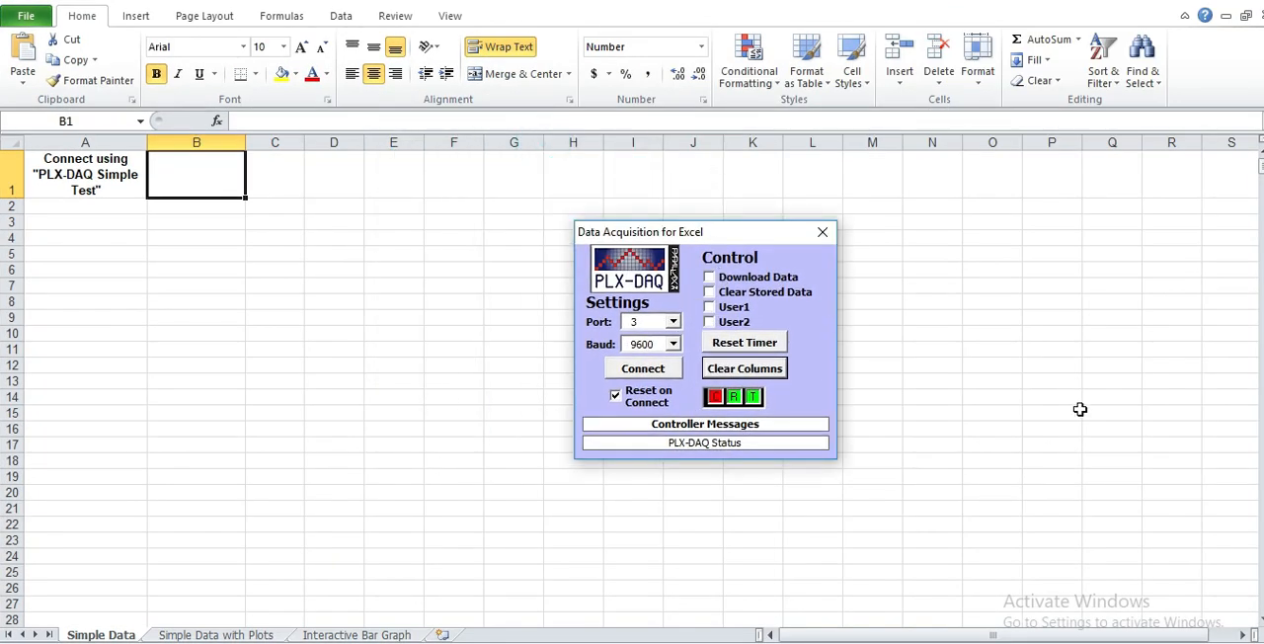
mouse_move(1087, 294)
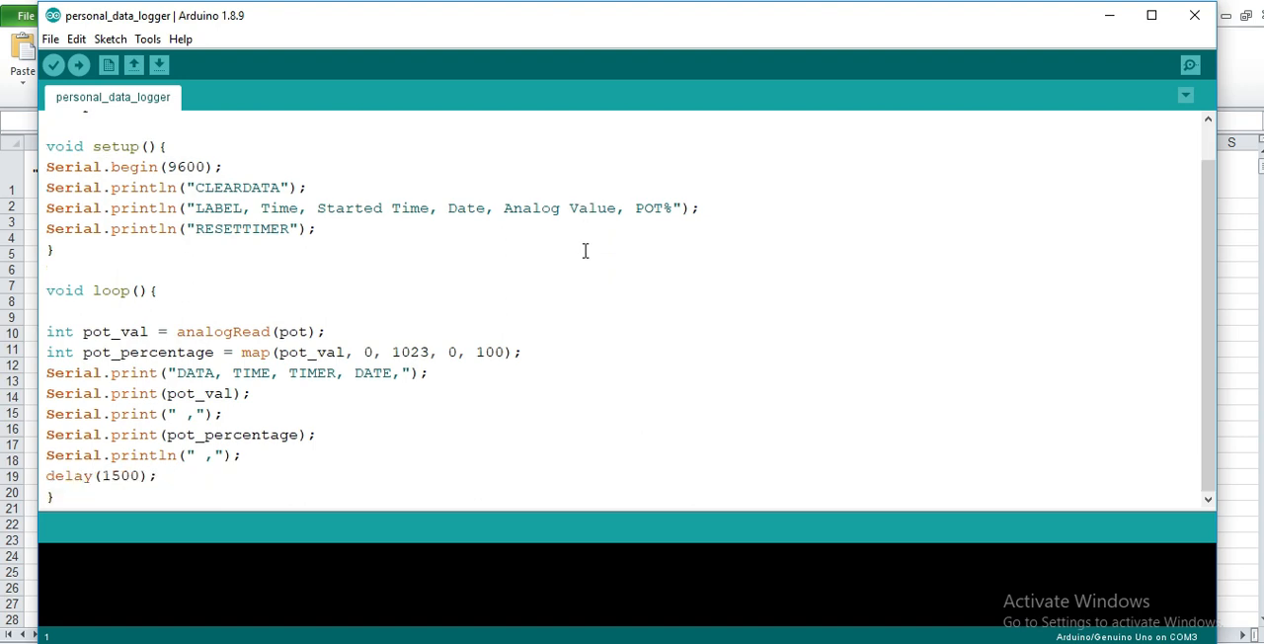
Add 'int pot = A0;' above void setup() in personal_data_logger.
type("int pot = A0;")
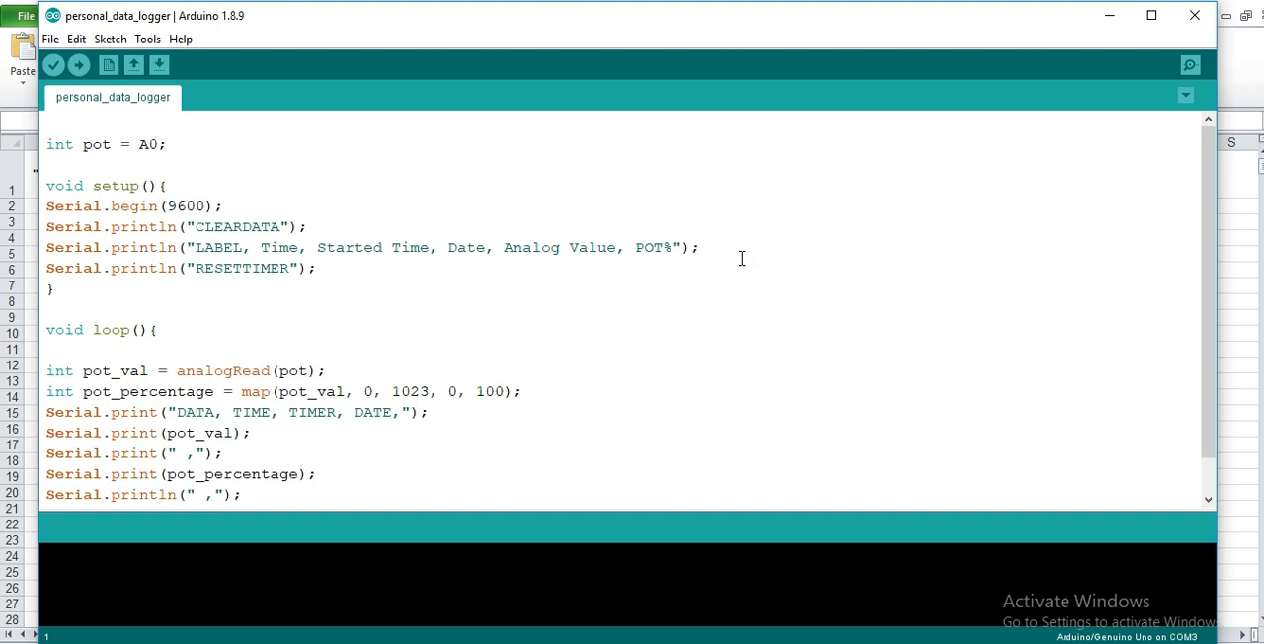
mouse_move(662, 244)
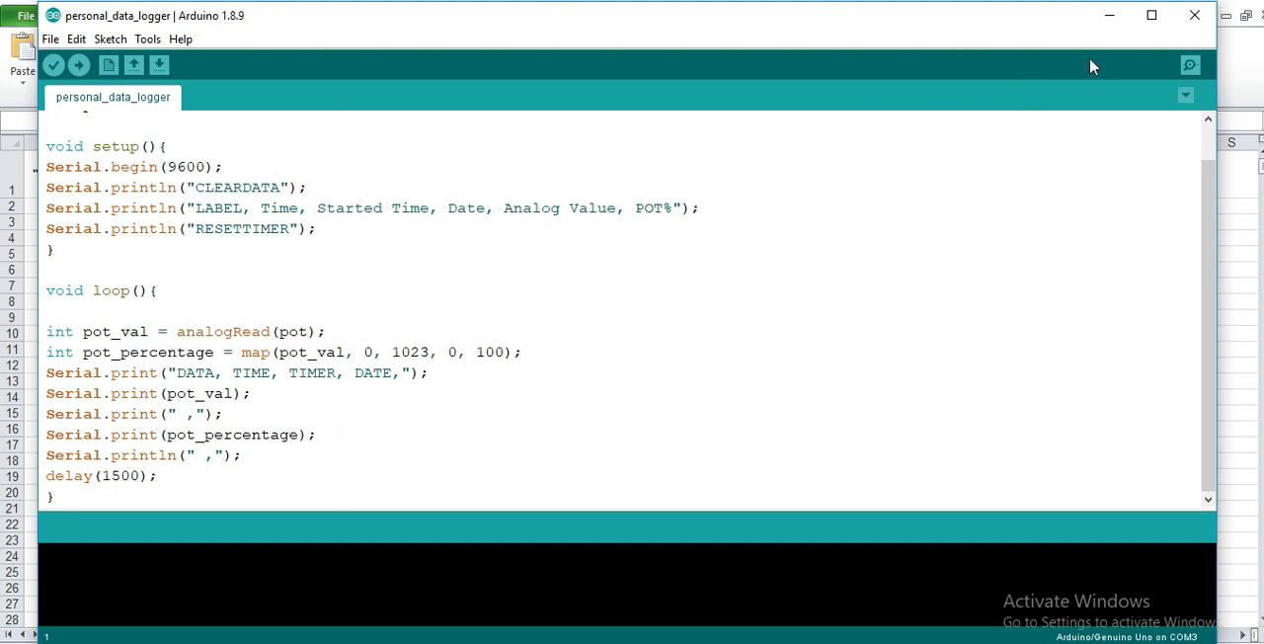
mouse_move(1109, 17)
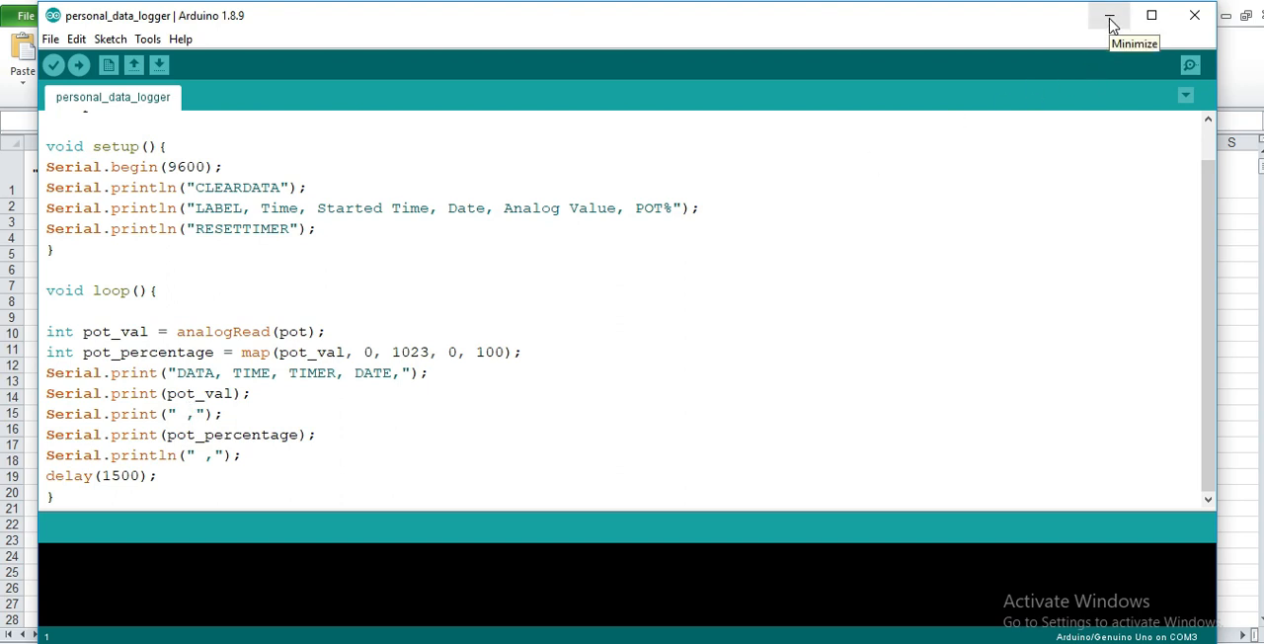
mouse_move(1110, 18)
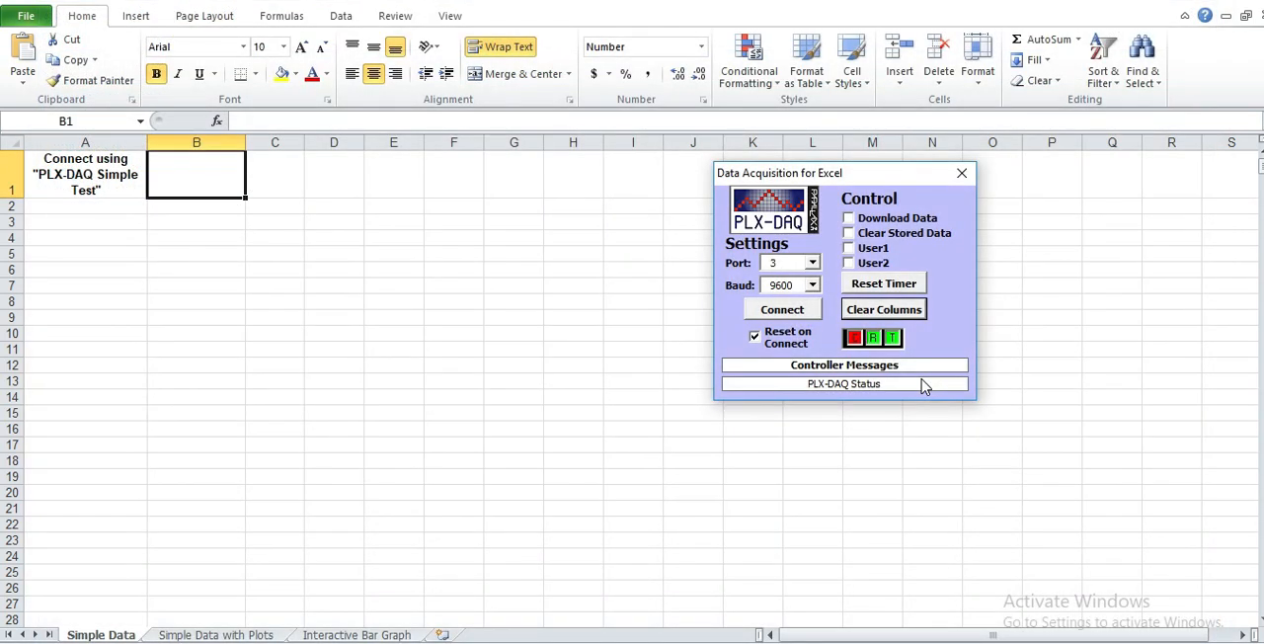
mouse_move(1061, 437)
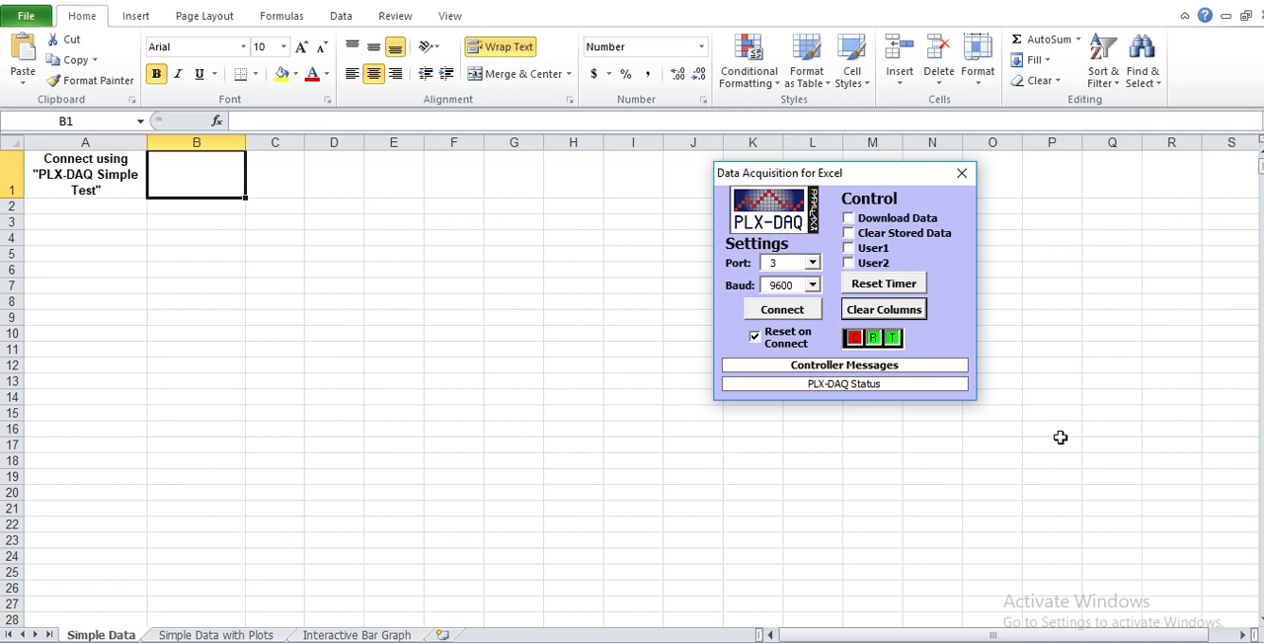
mouse_move(621, 373)
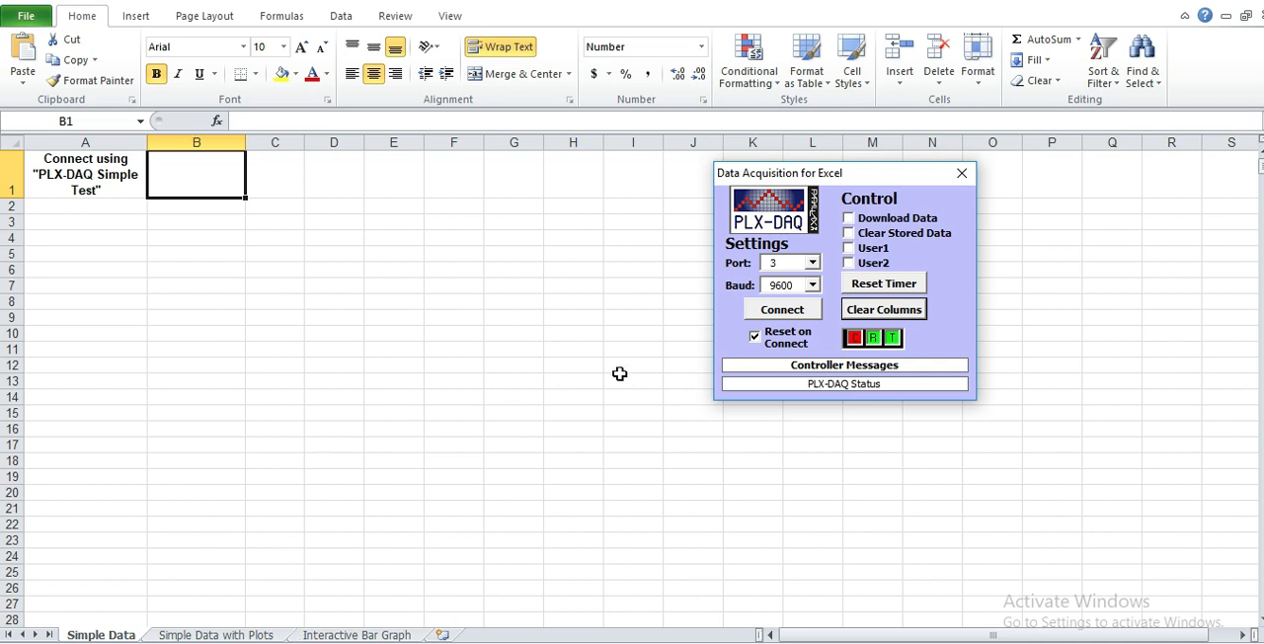
mouse_move(746, 267)
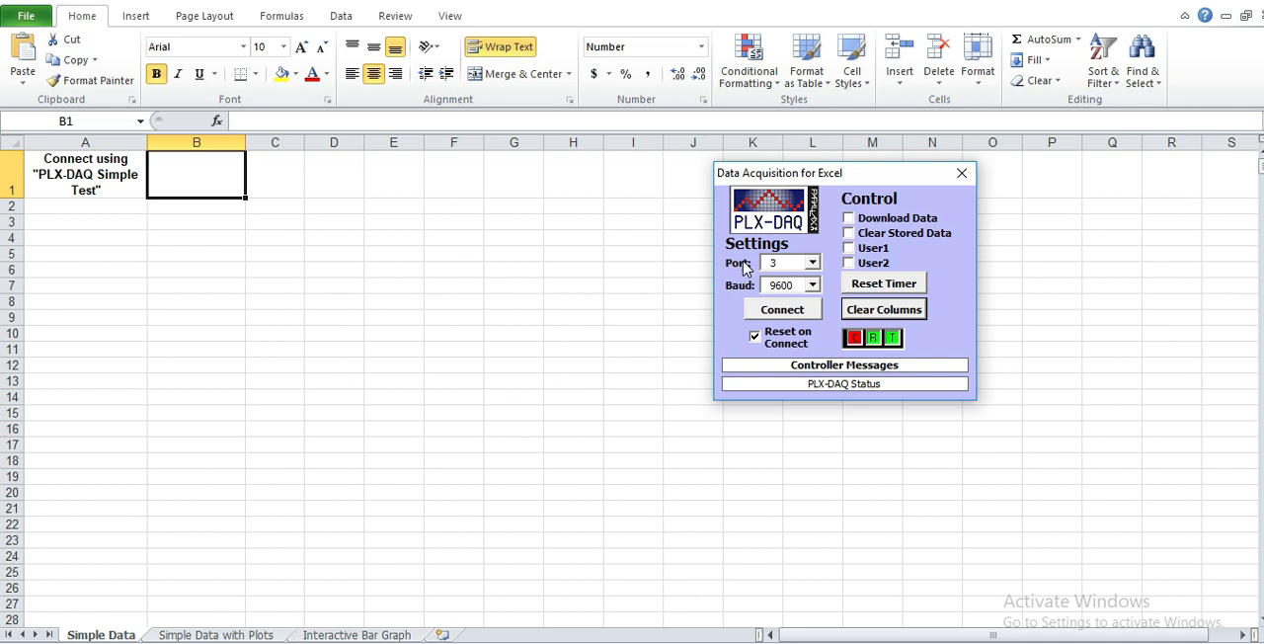
mouse_move(745, 266)
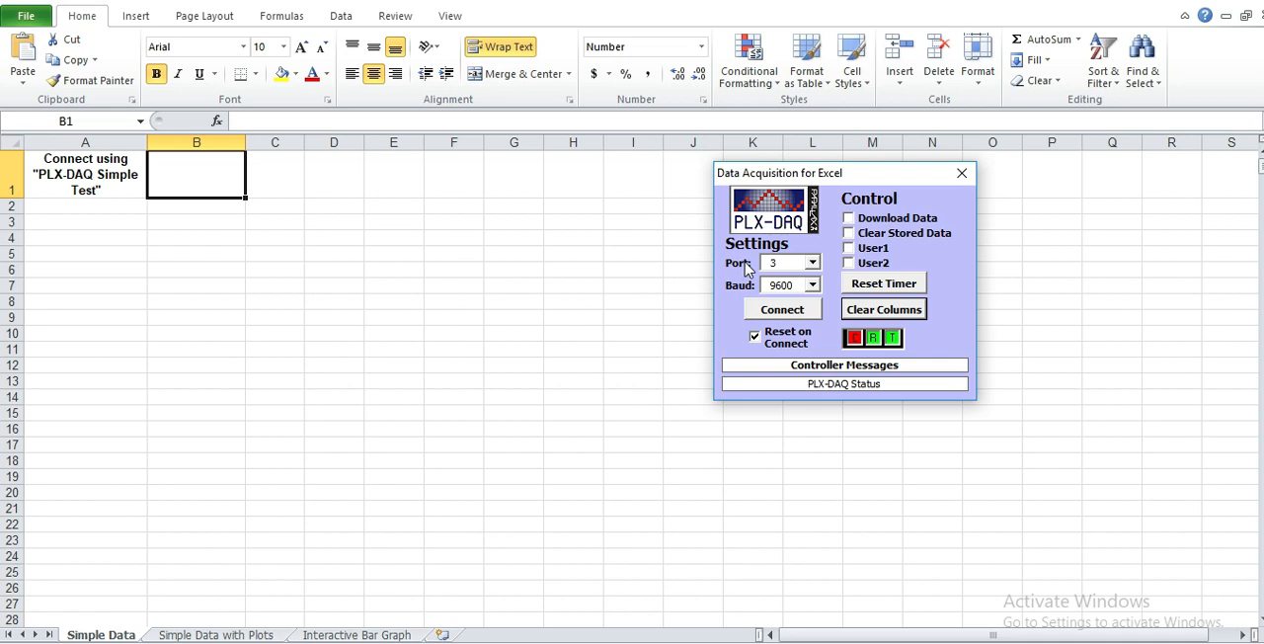
mouse_move(743, 300)
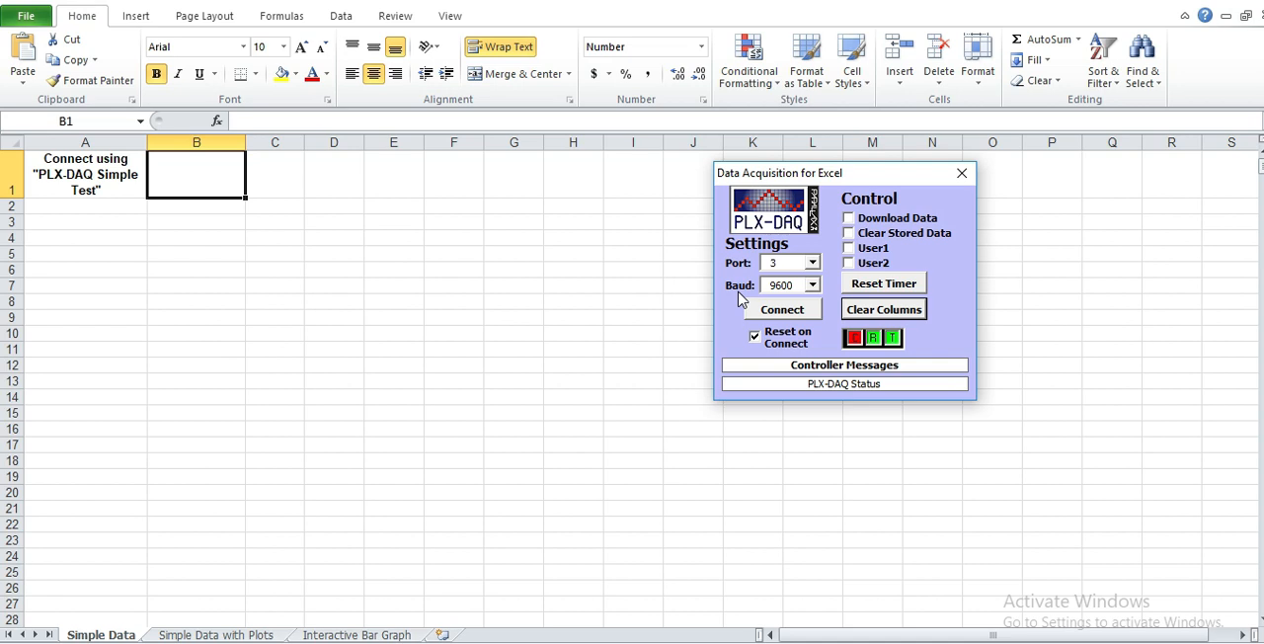
mouse_move(740, 299)
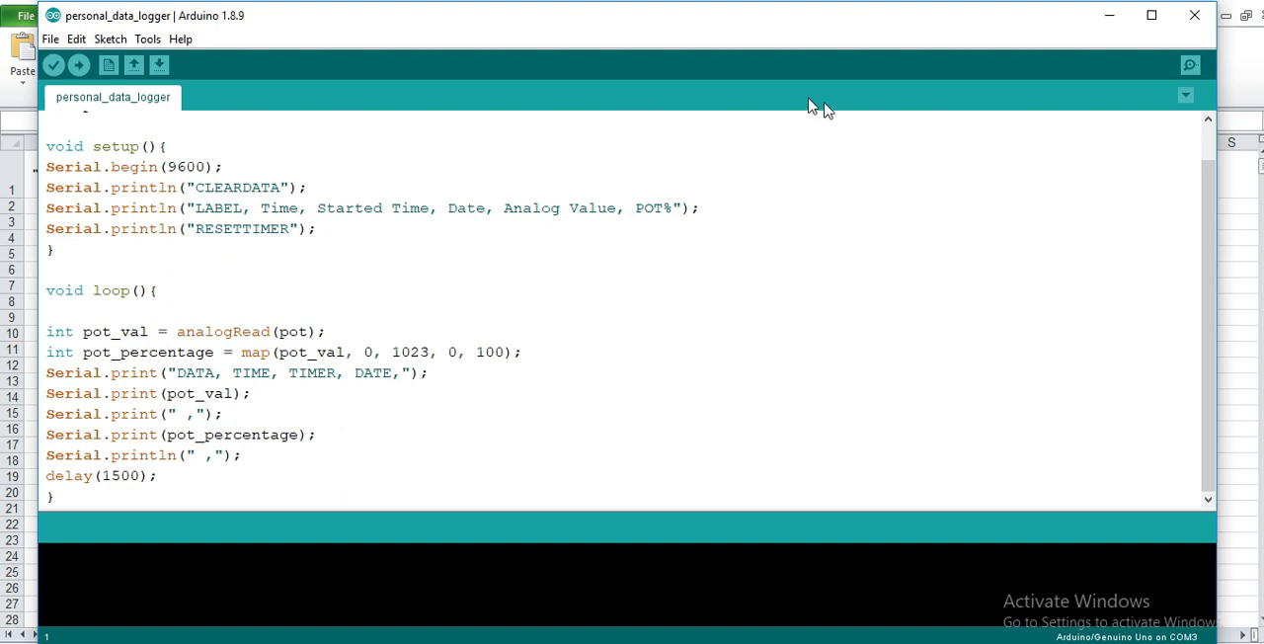
mouse_move(147, 39)
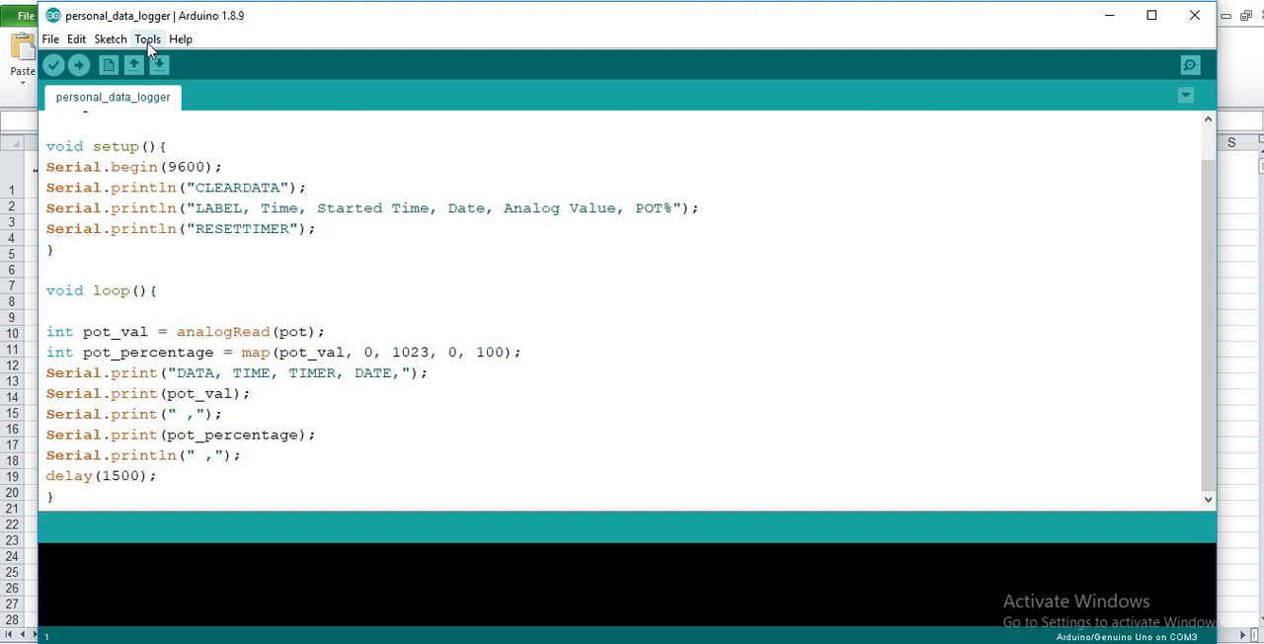
Confirm the board uses COM3, matching PLX-DAQ port 3 at 9600 baud.
left_click(147, 39)
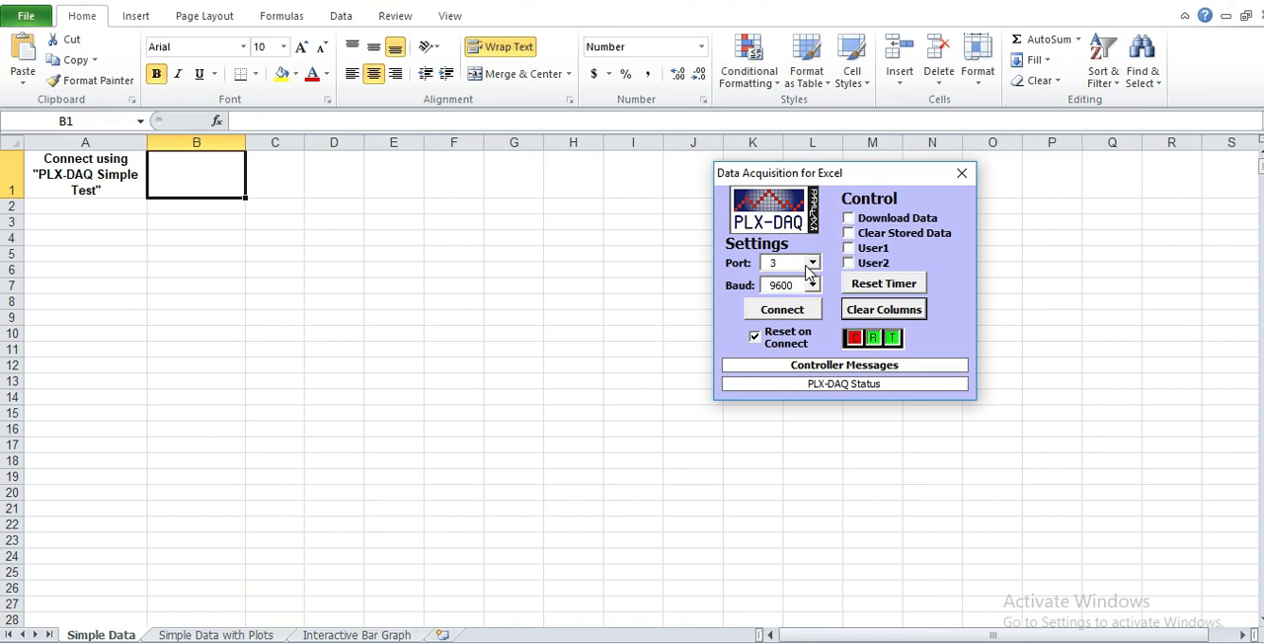
mouse_move(818, 453)
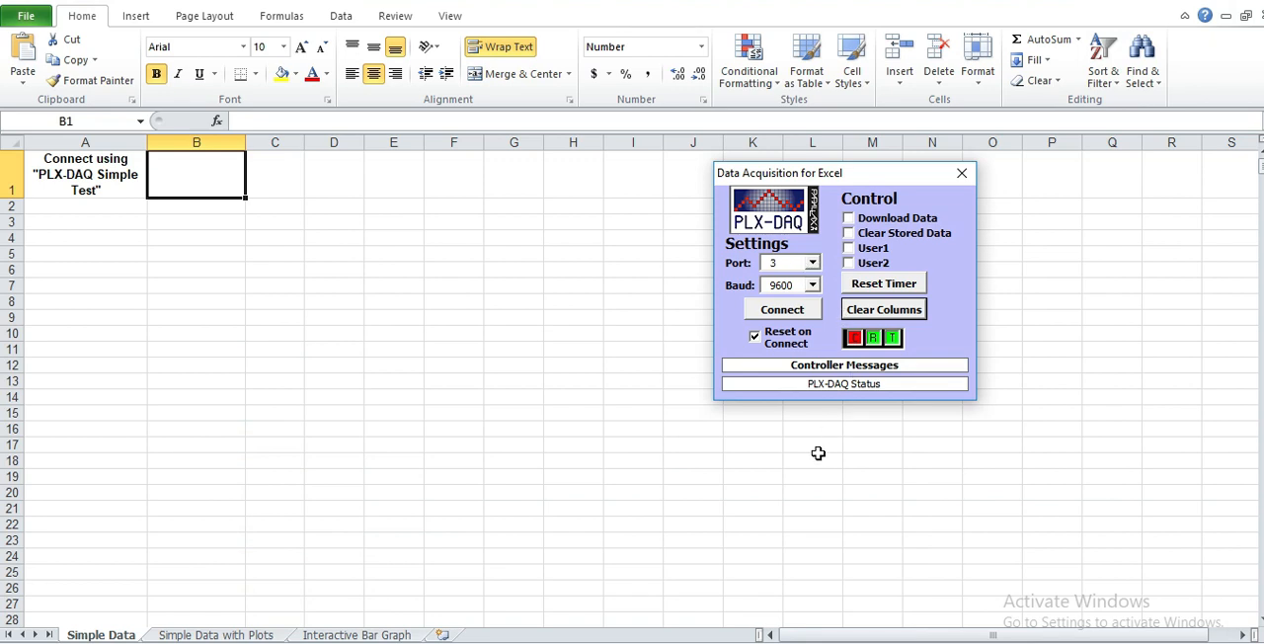
Connect PLX-DAQ to stream potentiometer readings into the sheet.
left_click(782, 309)
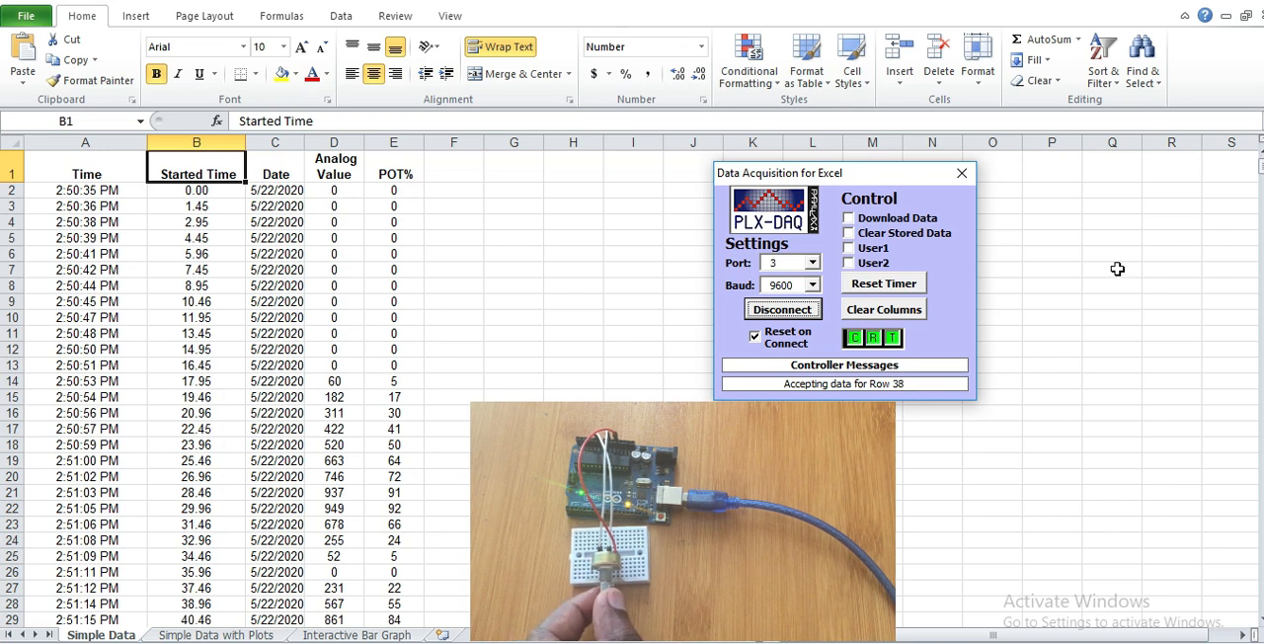
Disconnect PLX-DAQ and scroll through the logged potentiometer rows.
left_click(783, 309)
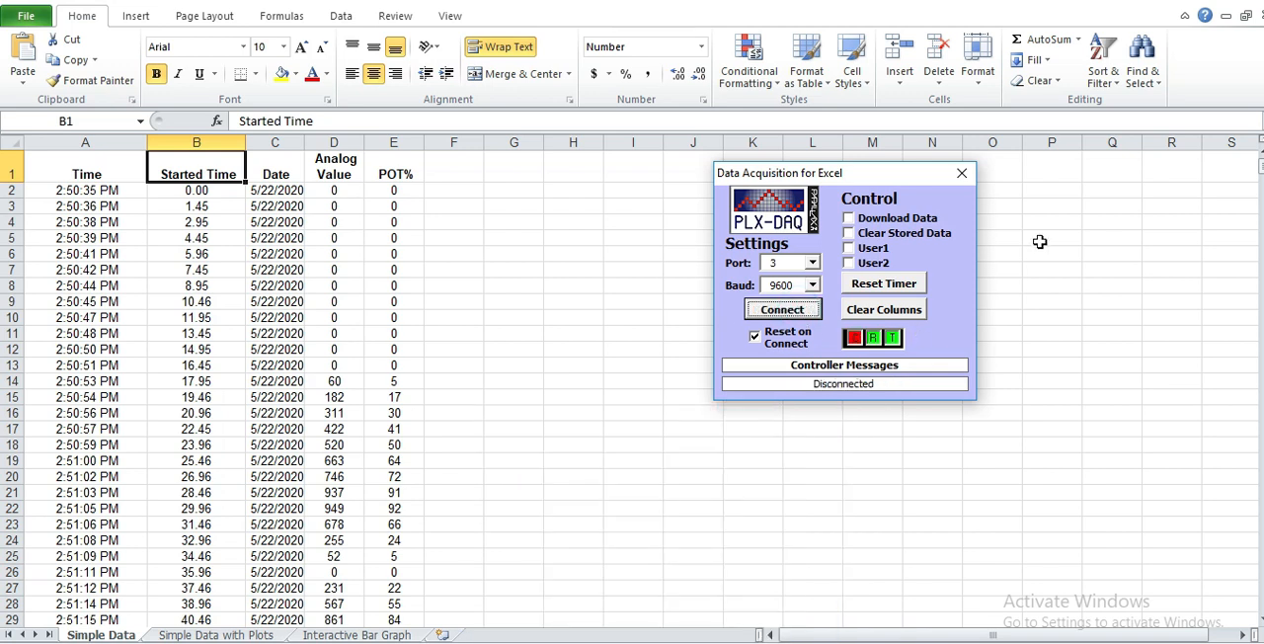
mouse_move(340, 351)
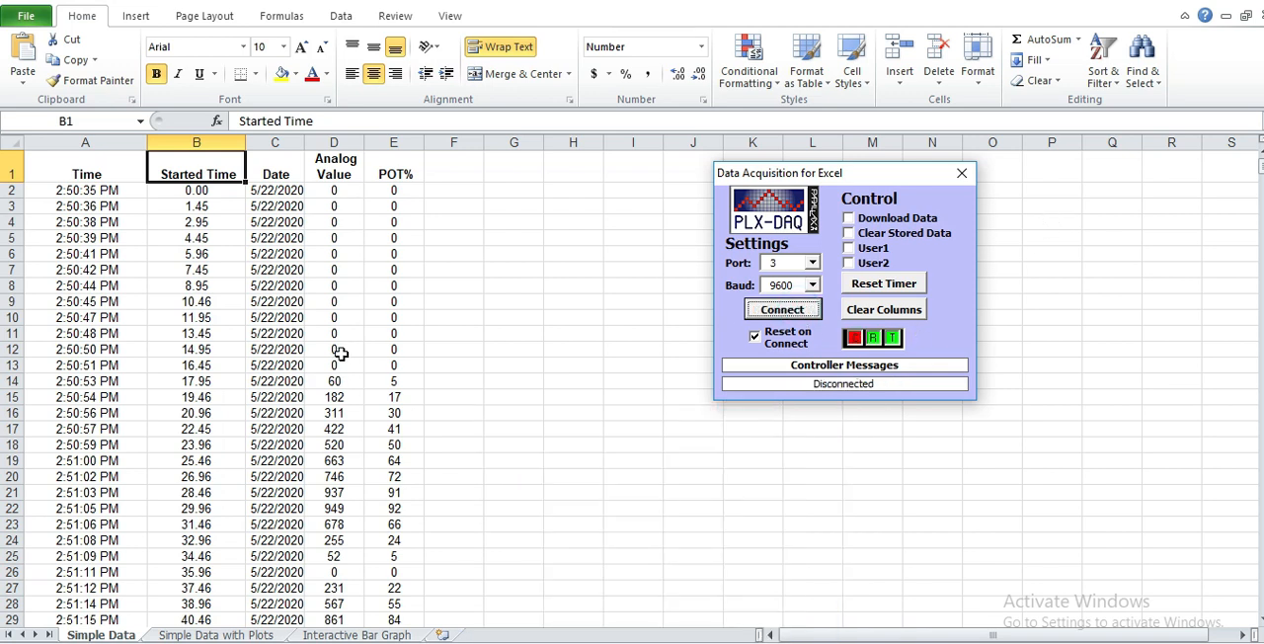
mouse_move(355, 377)
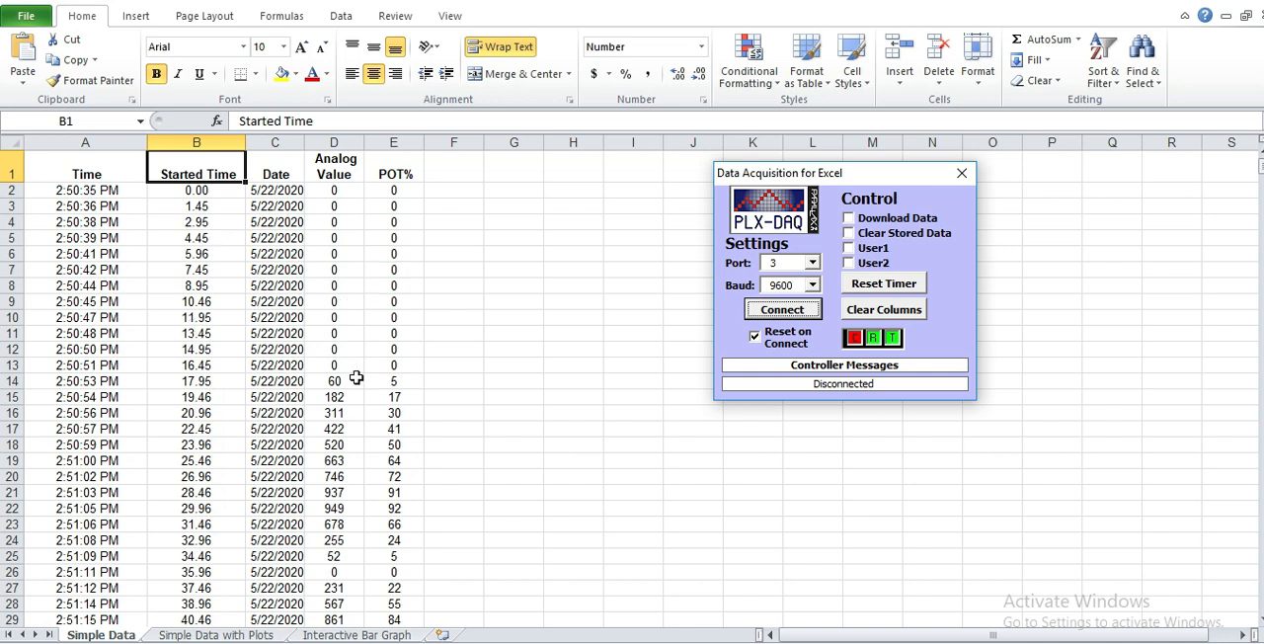
mouse_move(371, 340)
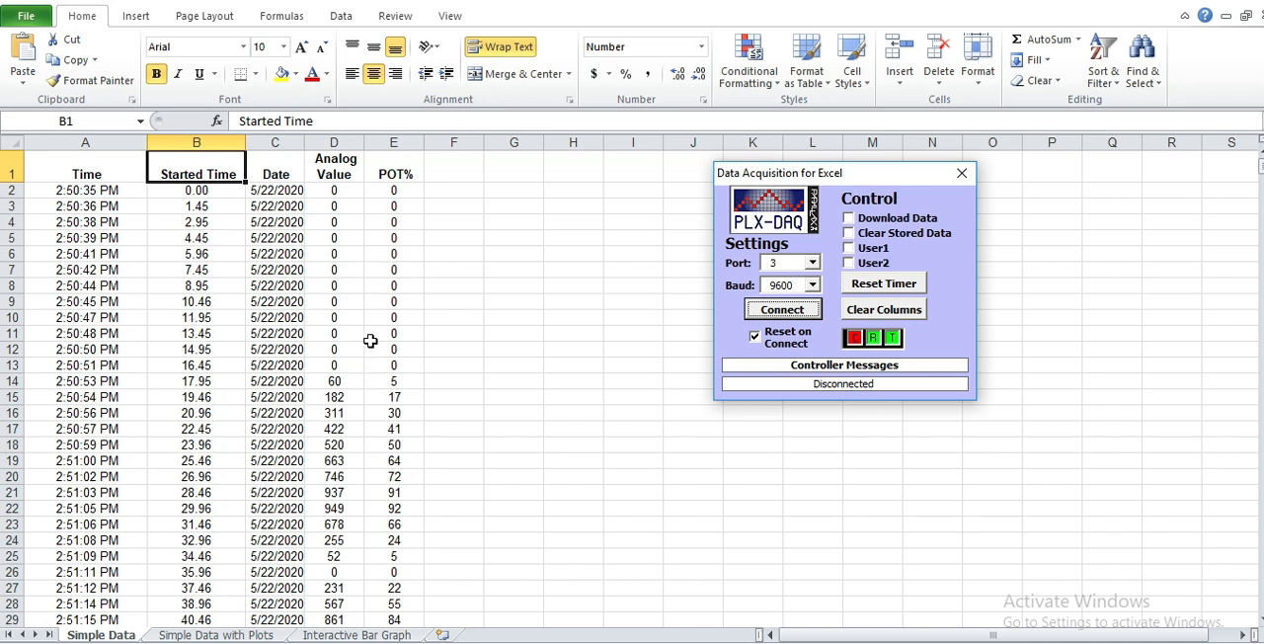
mouse_move(360, 196)
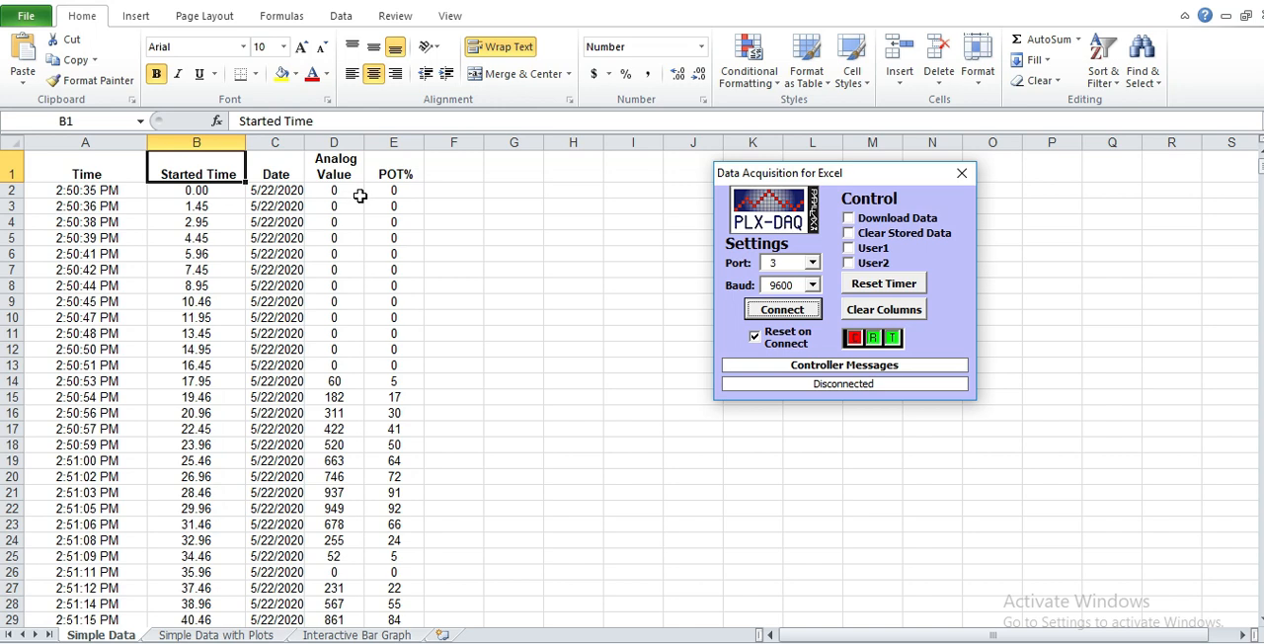
mouse_move(400, 200)
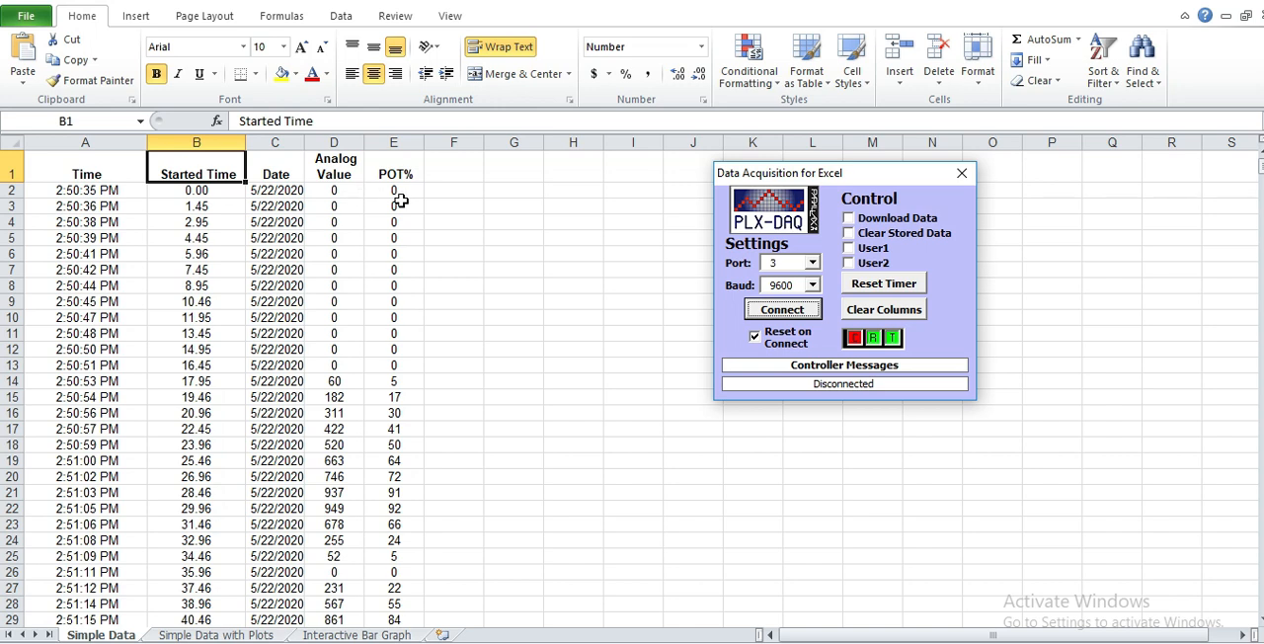
mouse_move(625, 552)
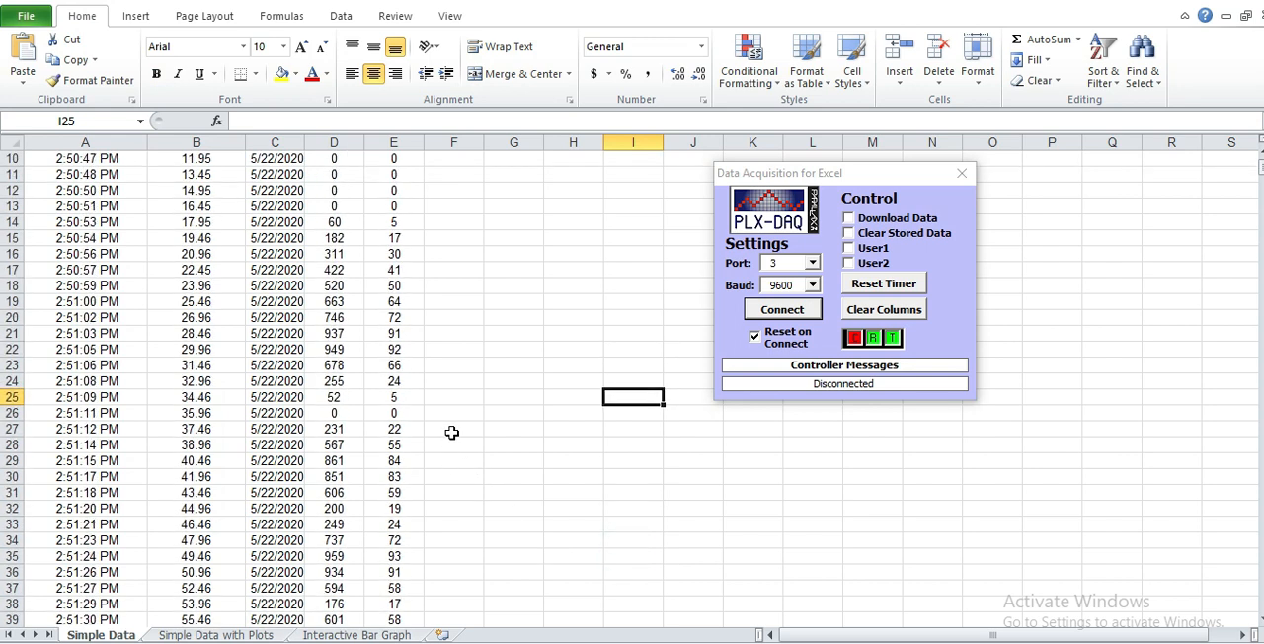
mouse_move(431, 427)
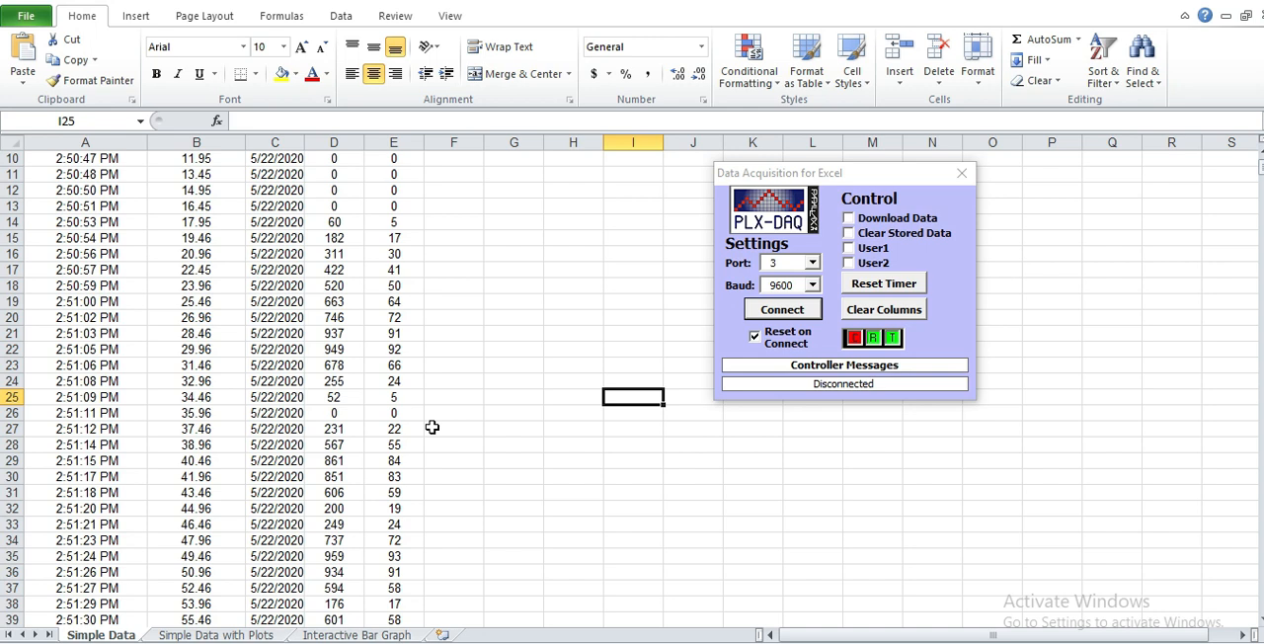
mouse_move(408, 410)
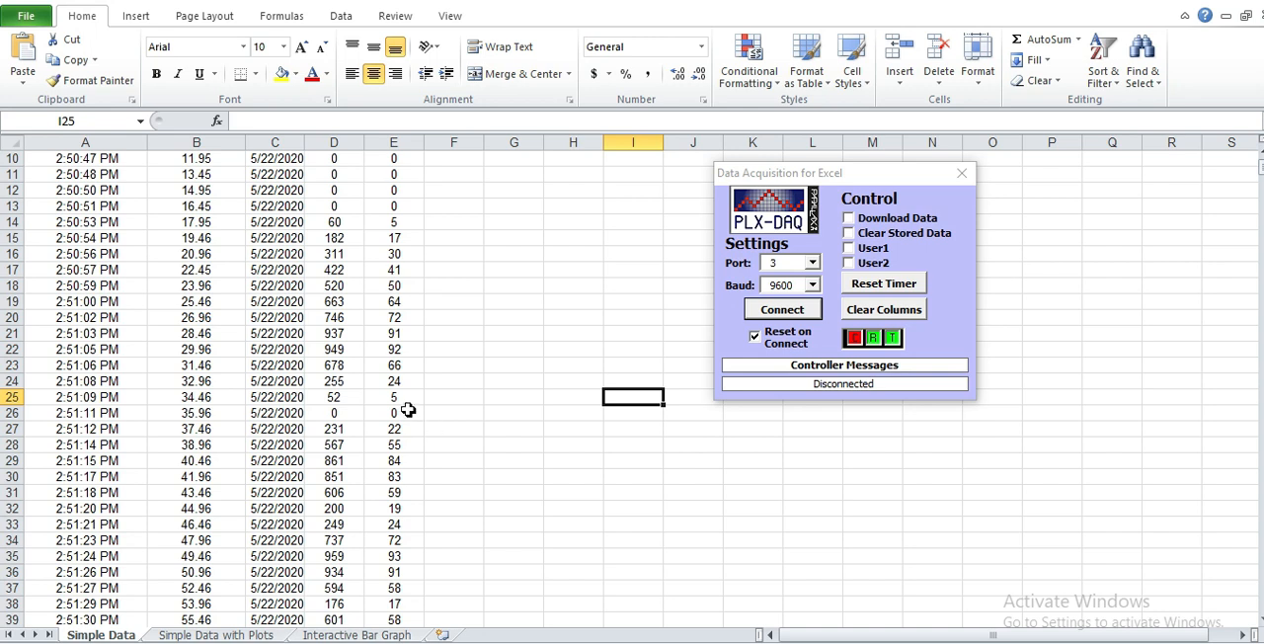
mouse_move(447, 278)
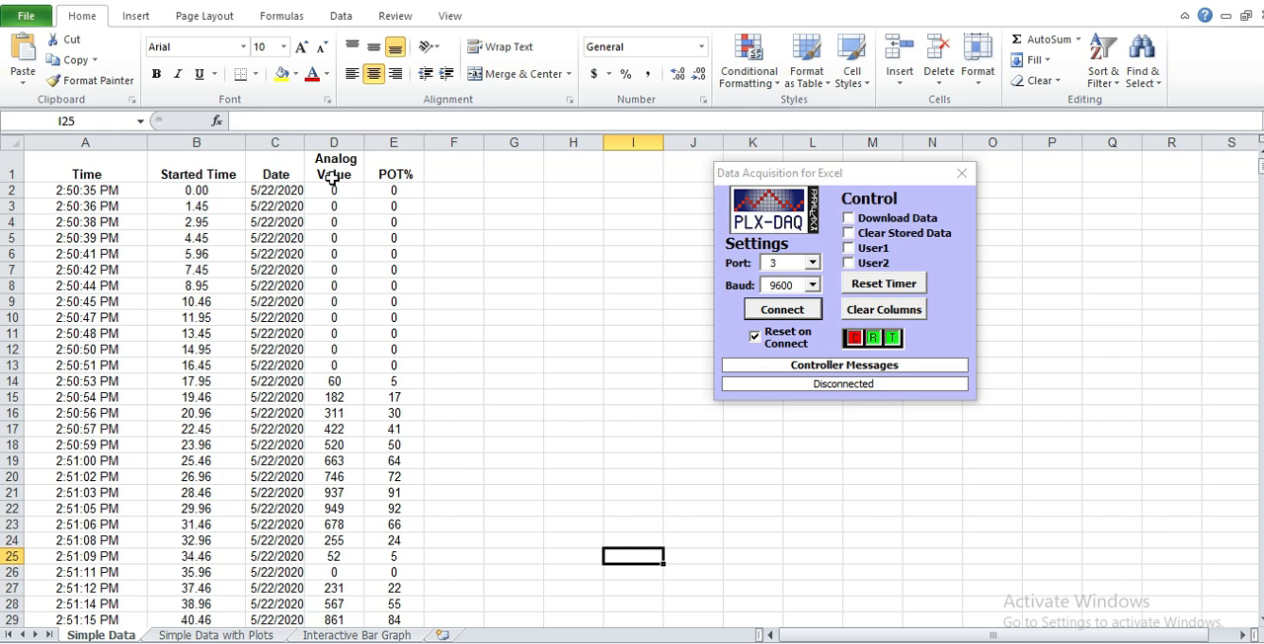
mouse_move(326, 163)
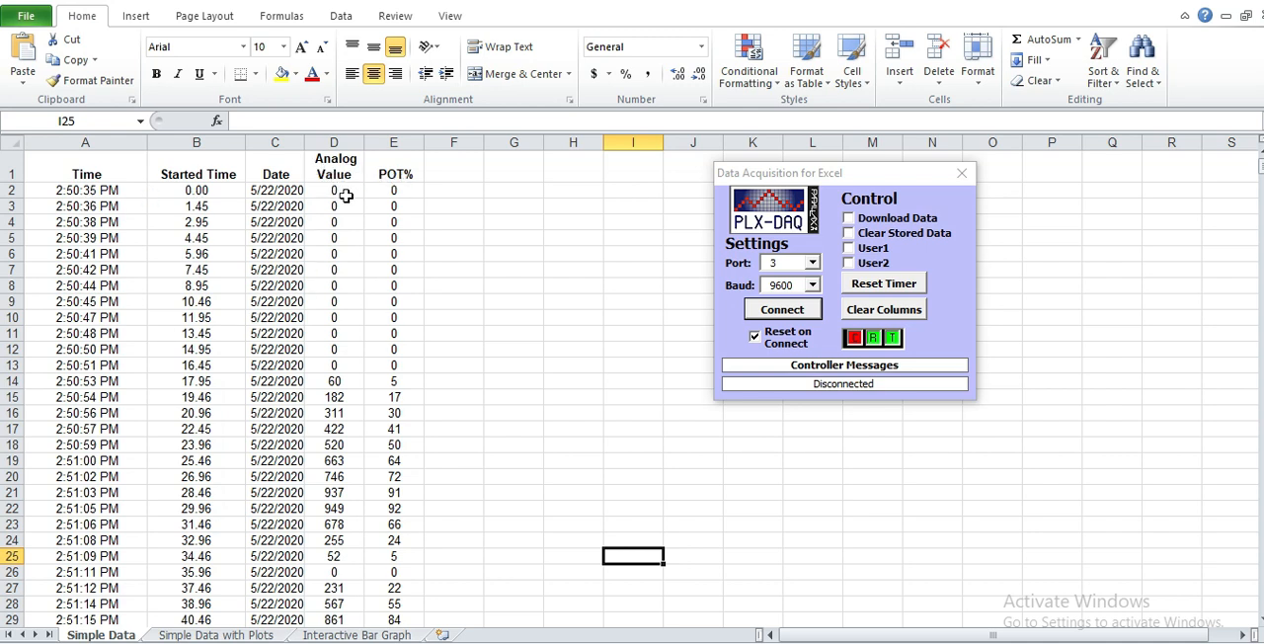
scroll("down", 3)
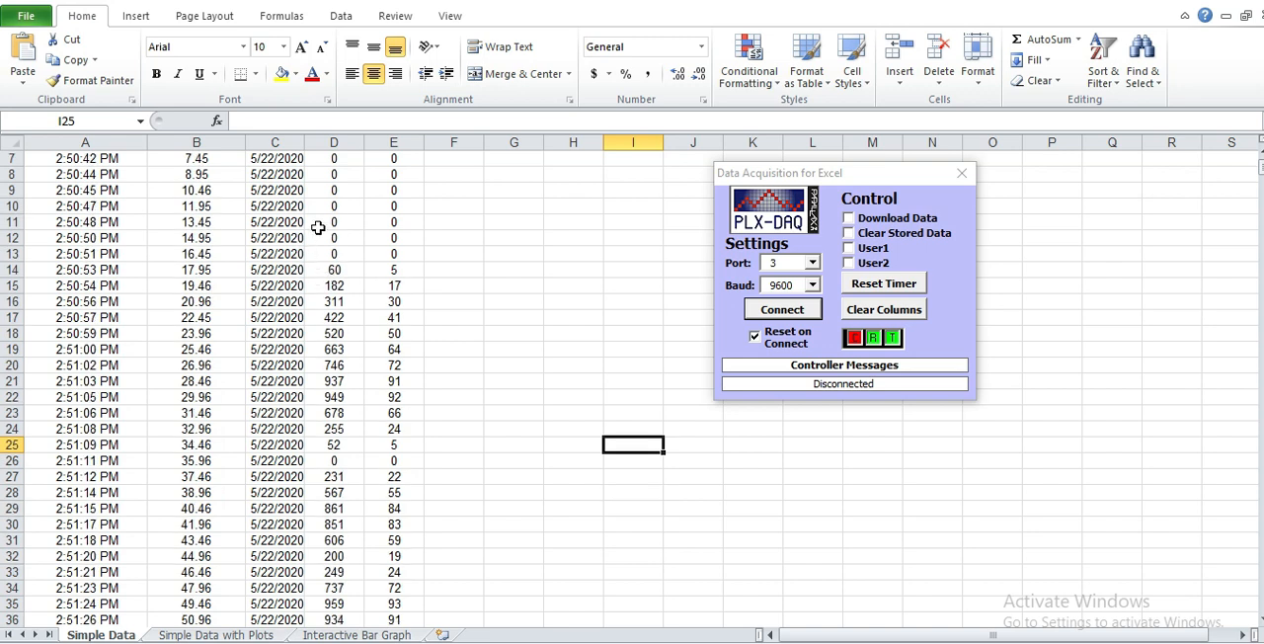
Insert a 2-D clustered column chart of the Analog Value and POT% columns.
left_click_drag(334, 205, 393, 588)
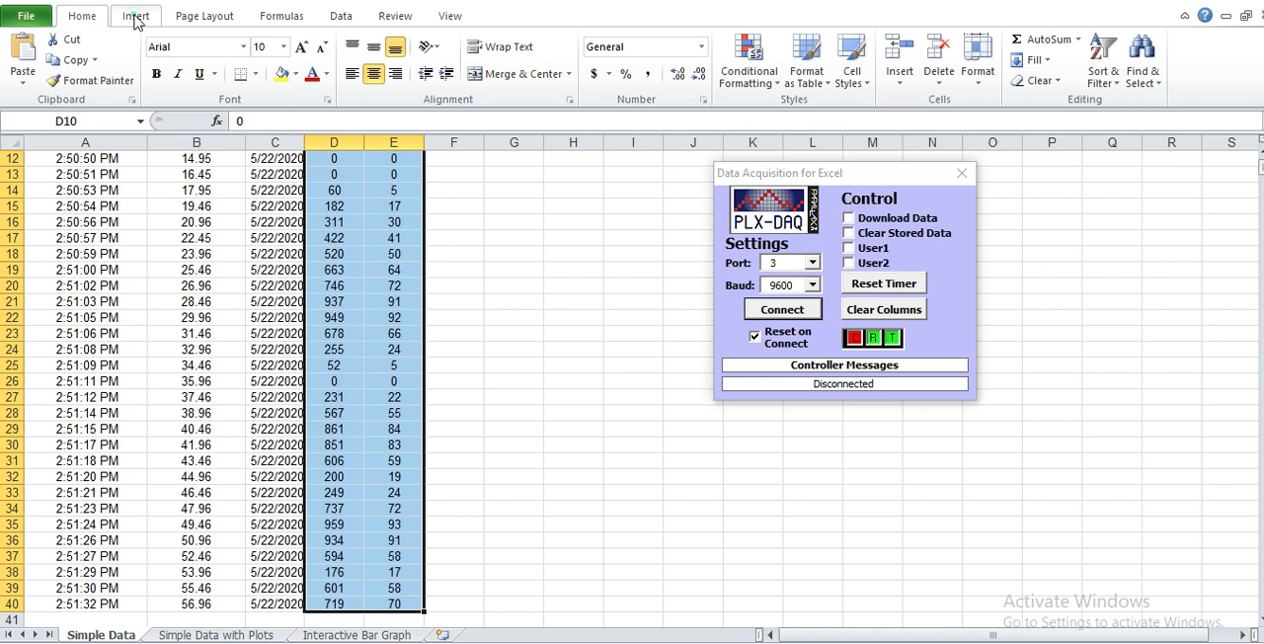
left_click(136, 15)
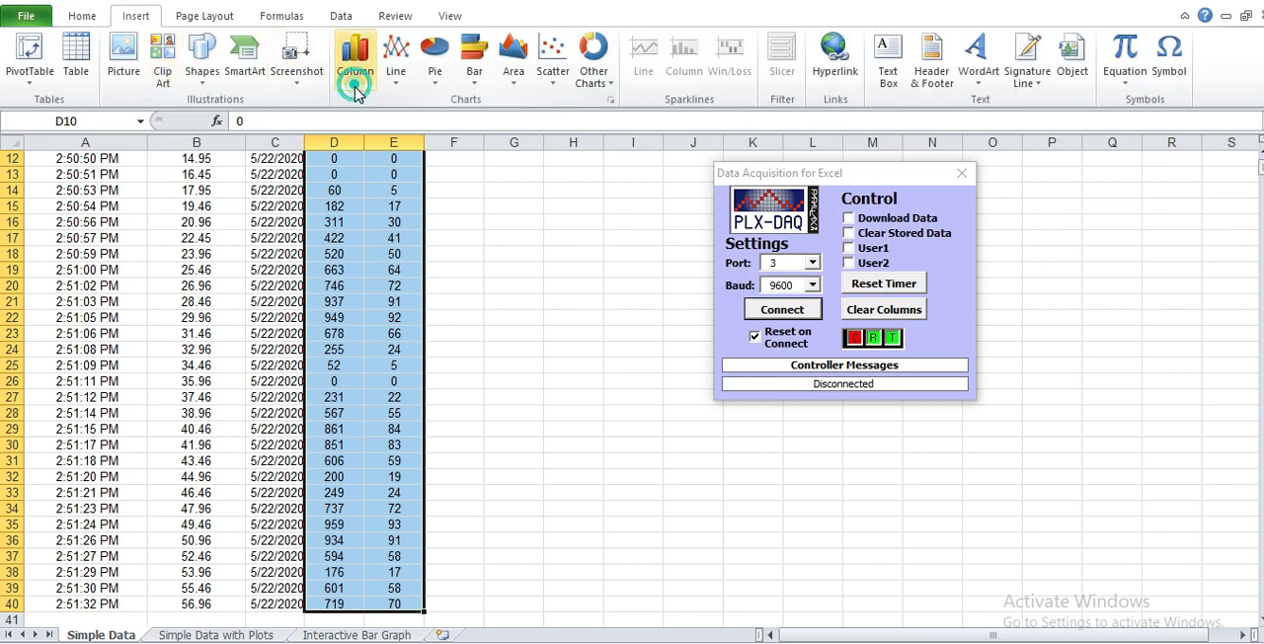
left_click(354, 56)
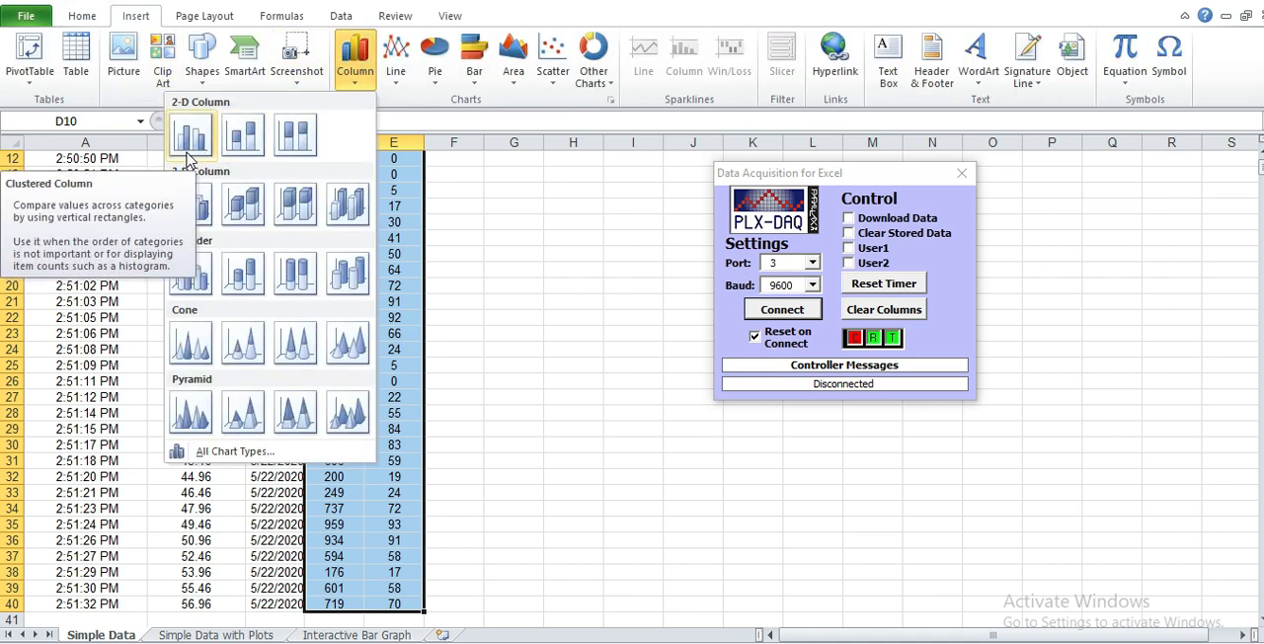
left_click(190, 135)
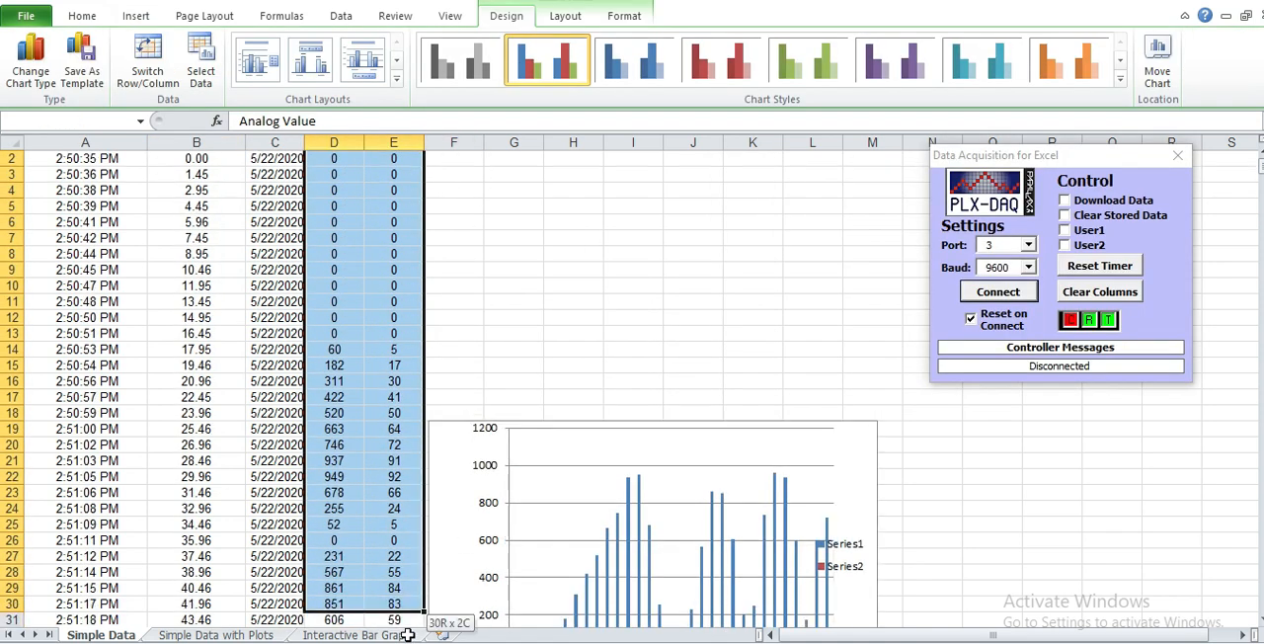
Insert a 2-D line chart of the Analog Value and POT% data in D1:E40.
left_click(82, 15)
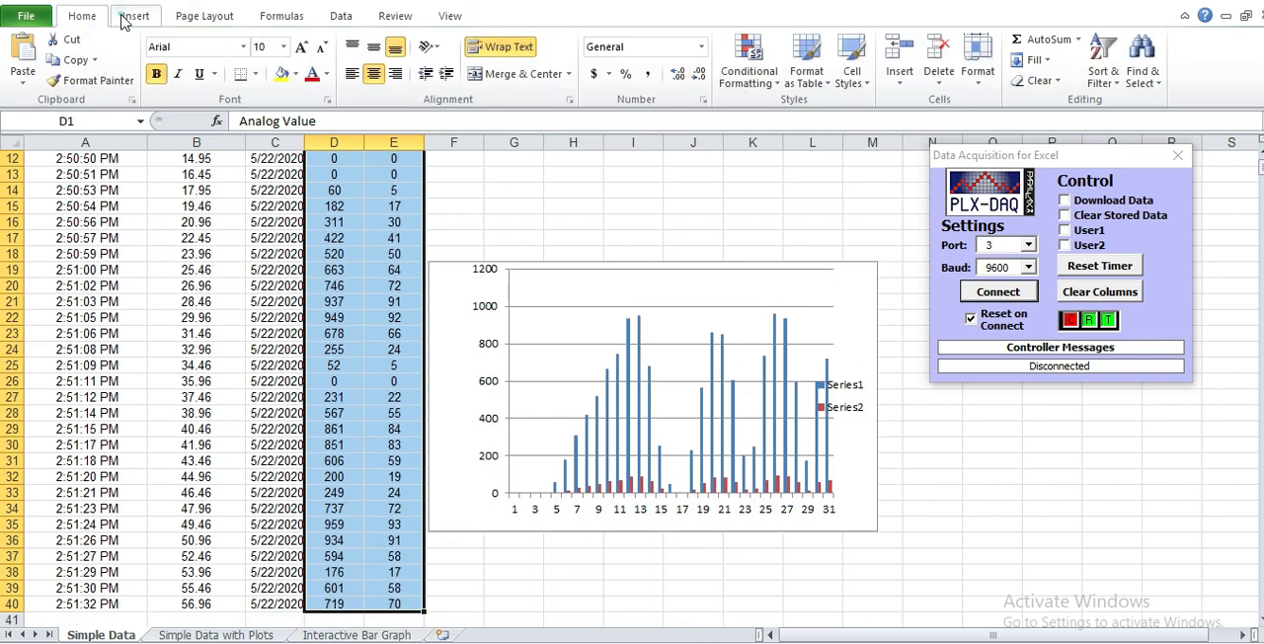
left_click(396, 54)
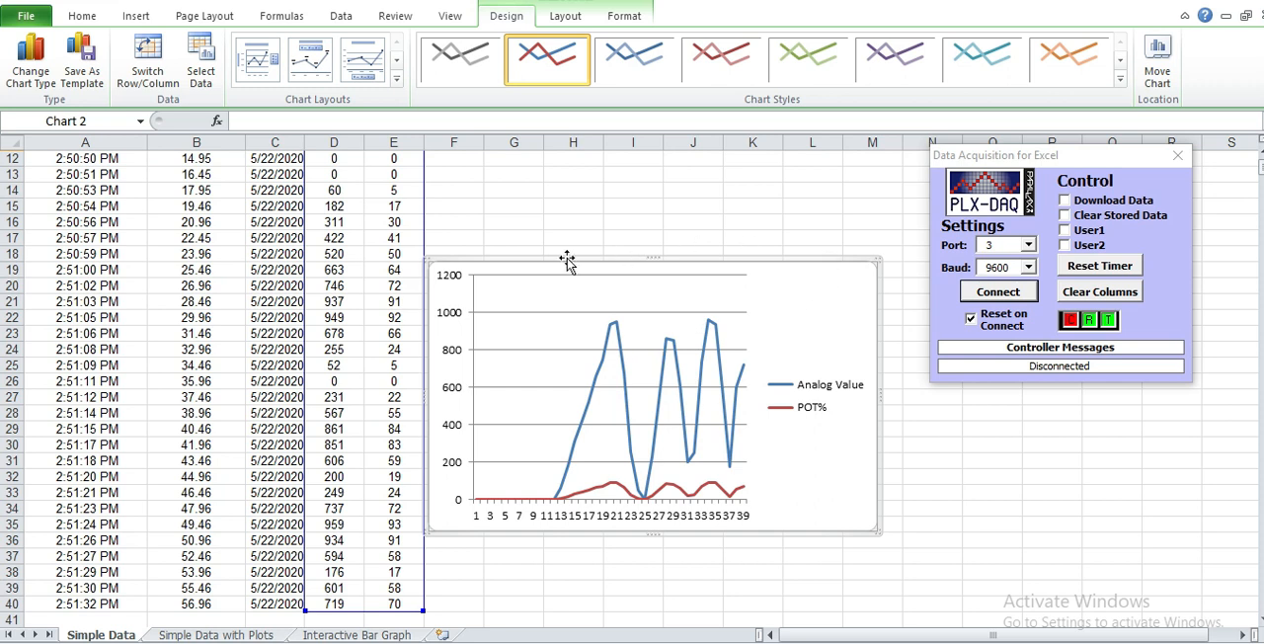
mouse_move(815, 341)
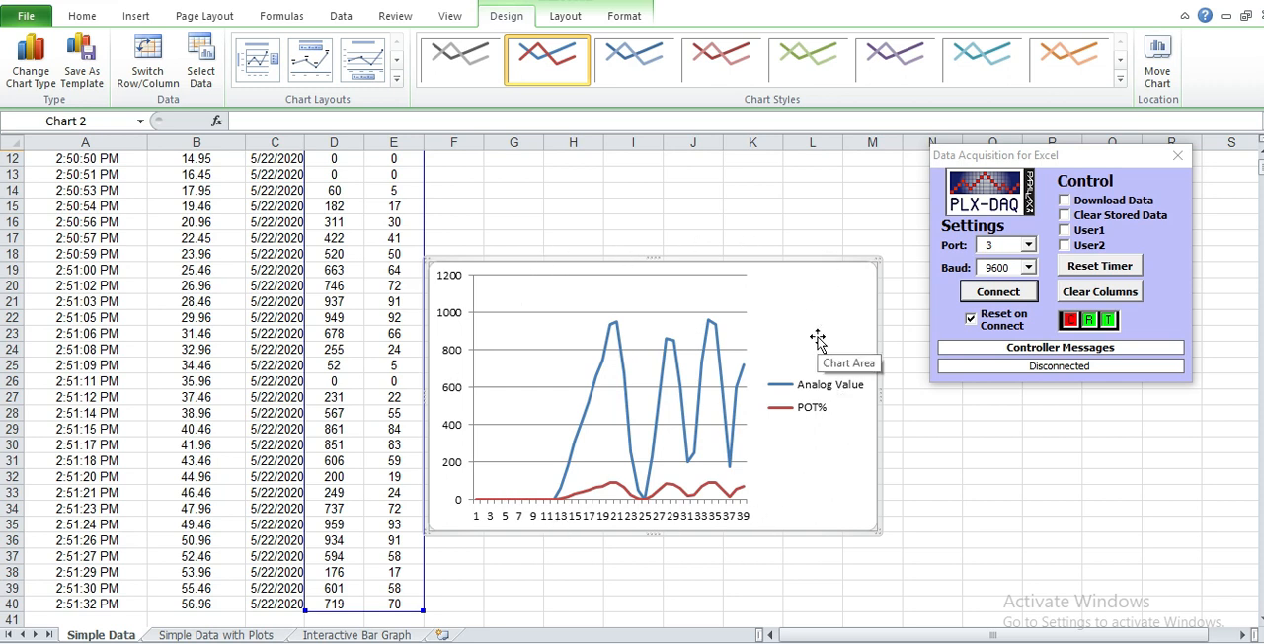
mouse_move(900, 208)
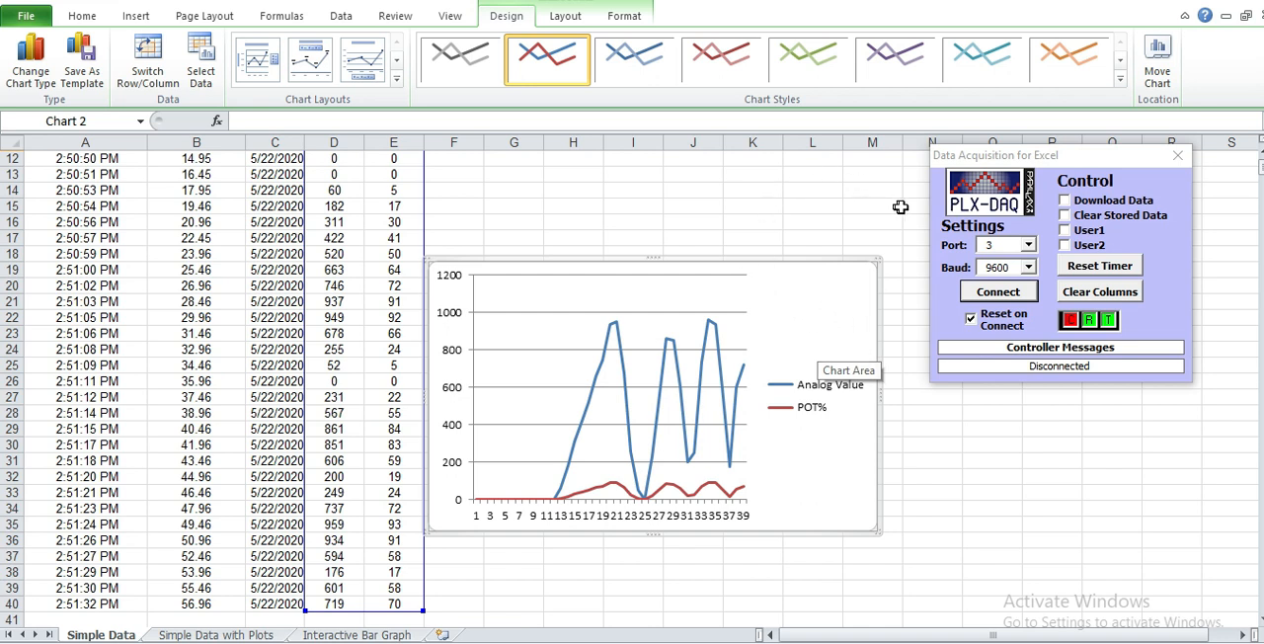